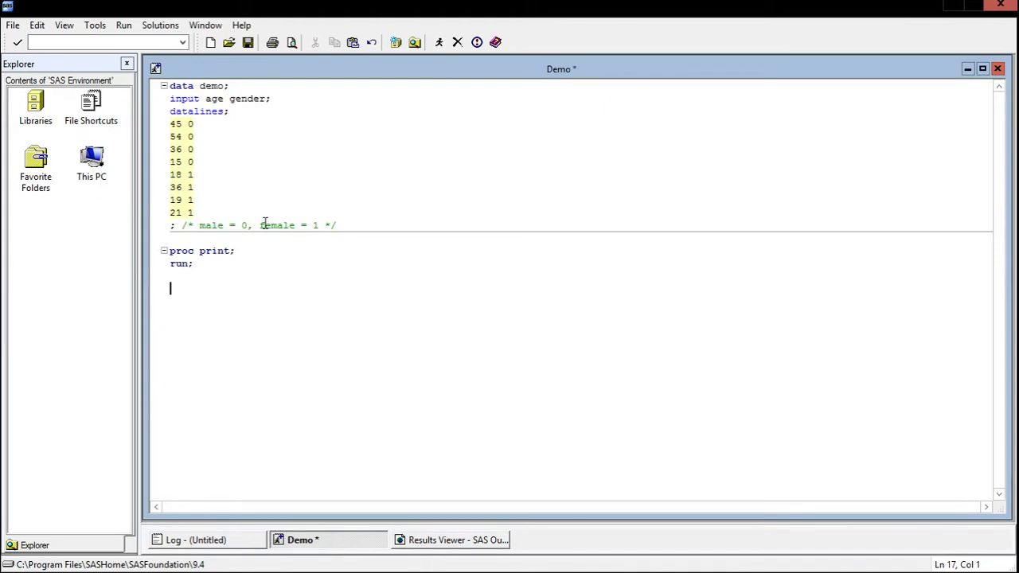
pyautogui.moveTo(324, 306)
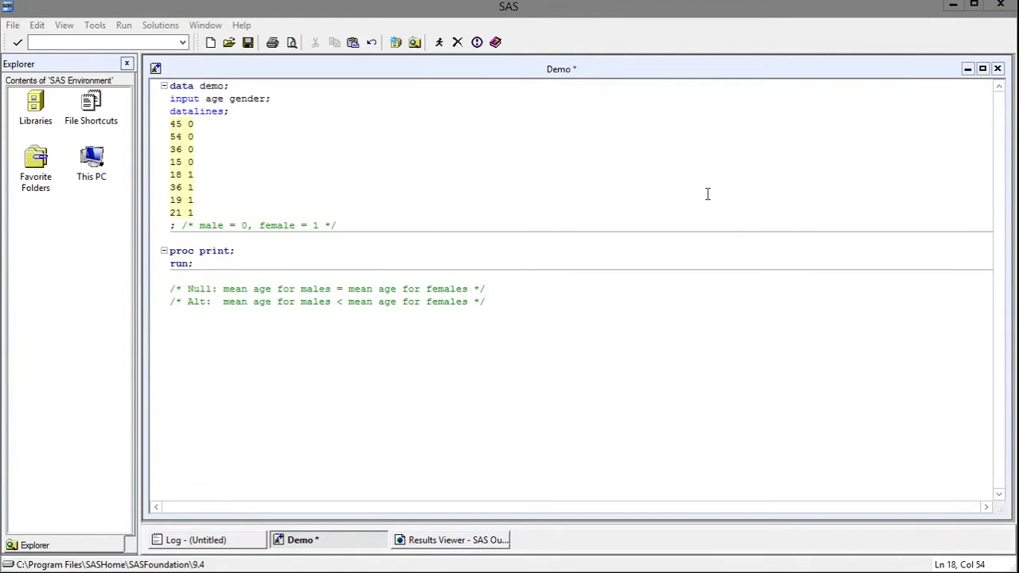
pyautogui.moveTo(687, 247)
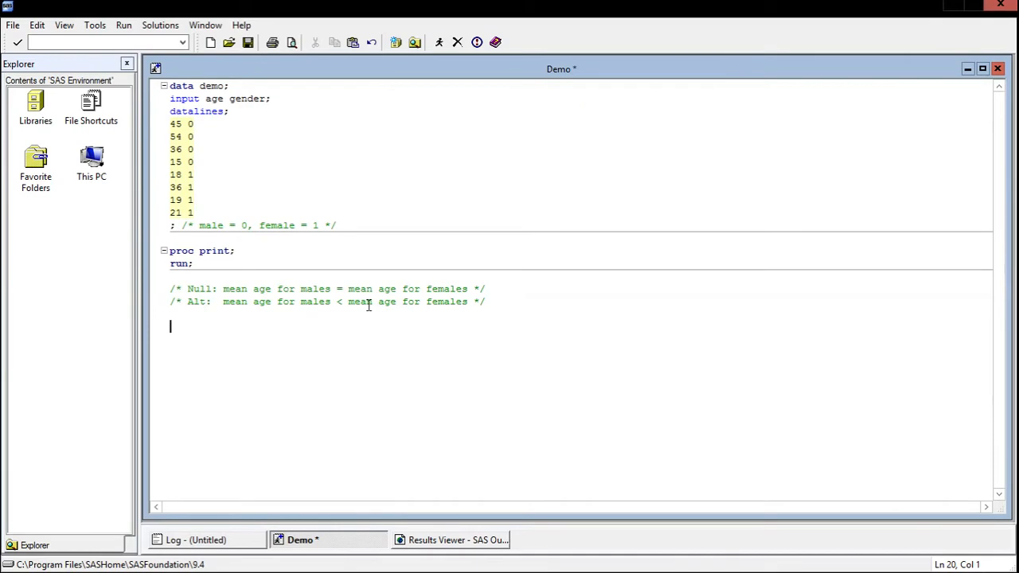
# Step: Write the PROC TTEST statement on the demo data with H0=0 and SIDES=1
pyautogui.write('proc tte')
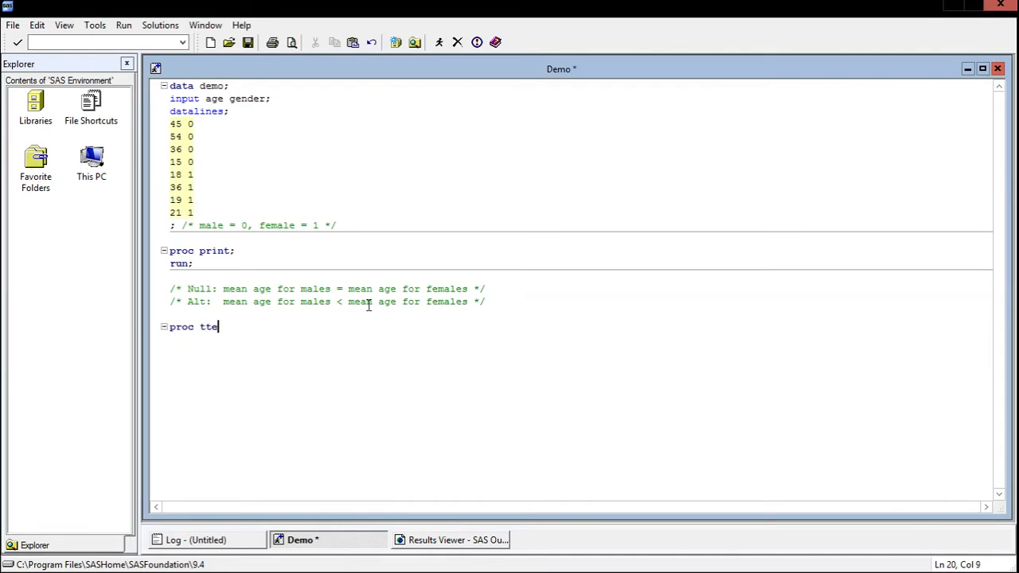
pyautogui.write('st data=demo H0')
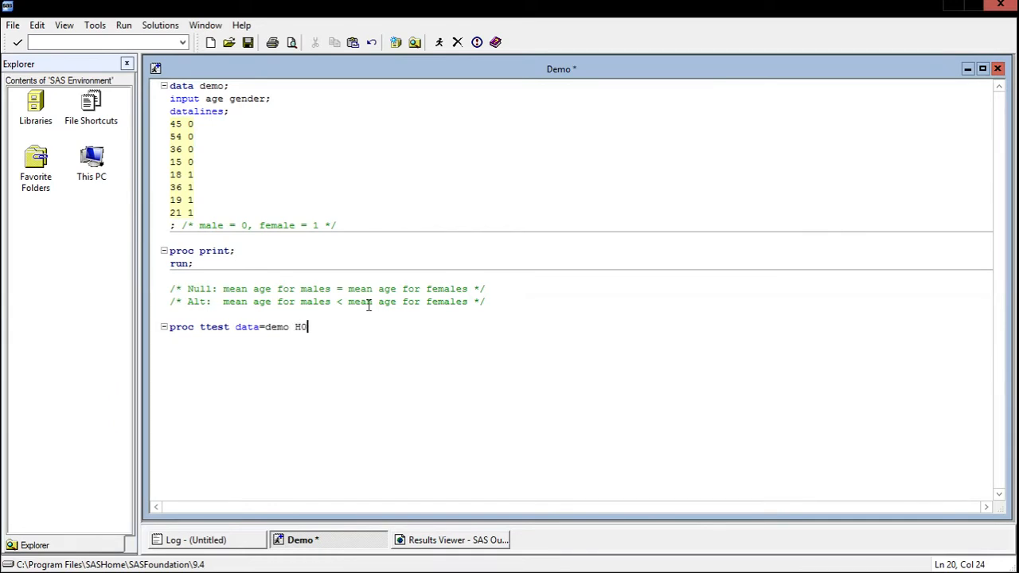
pyautogui.write('=0')
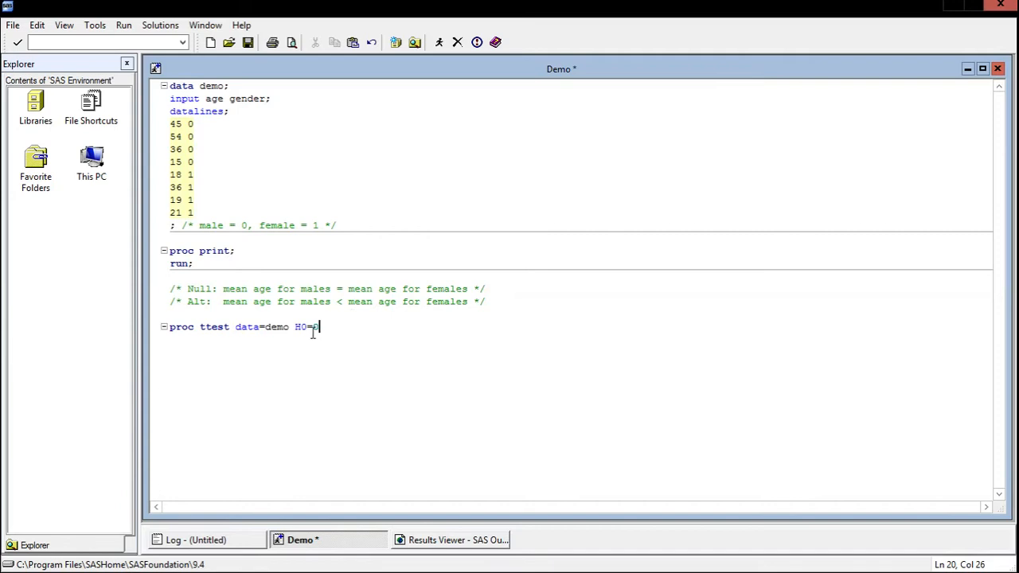
pyautogui.write('0')
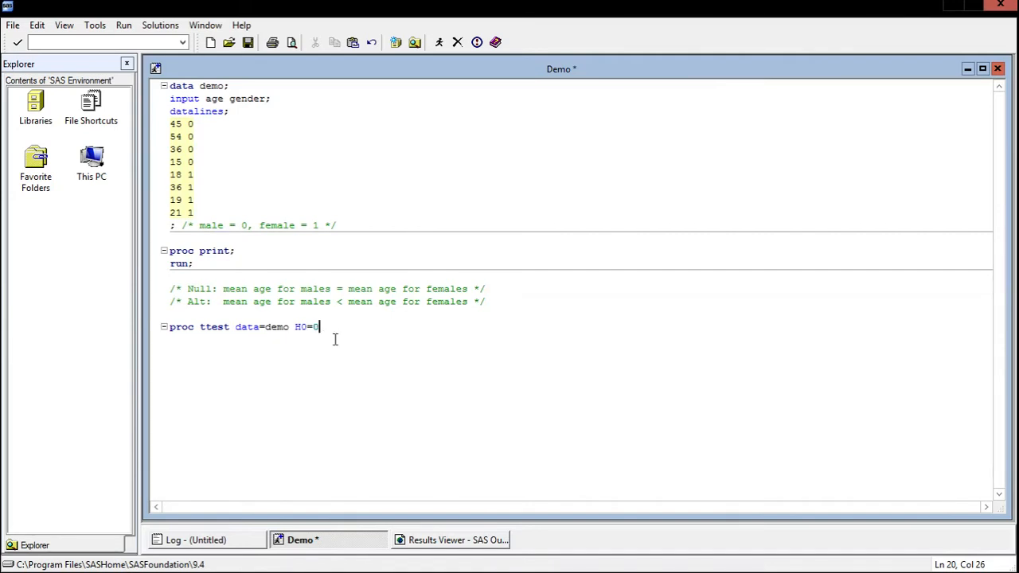
pyautogui.moveTo(215, 288)
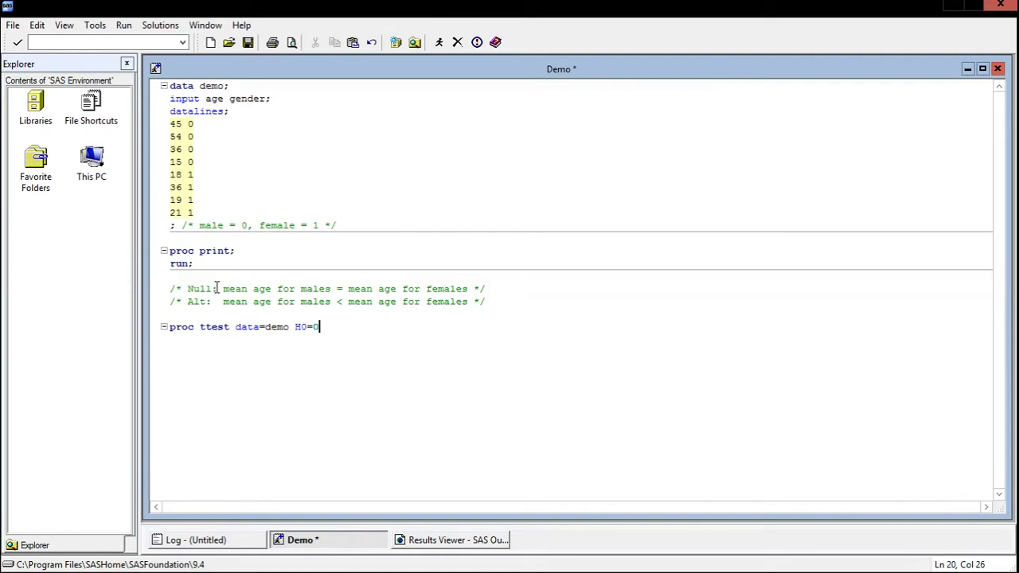
pyautogui.moveTo(498, 290)
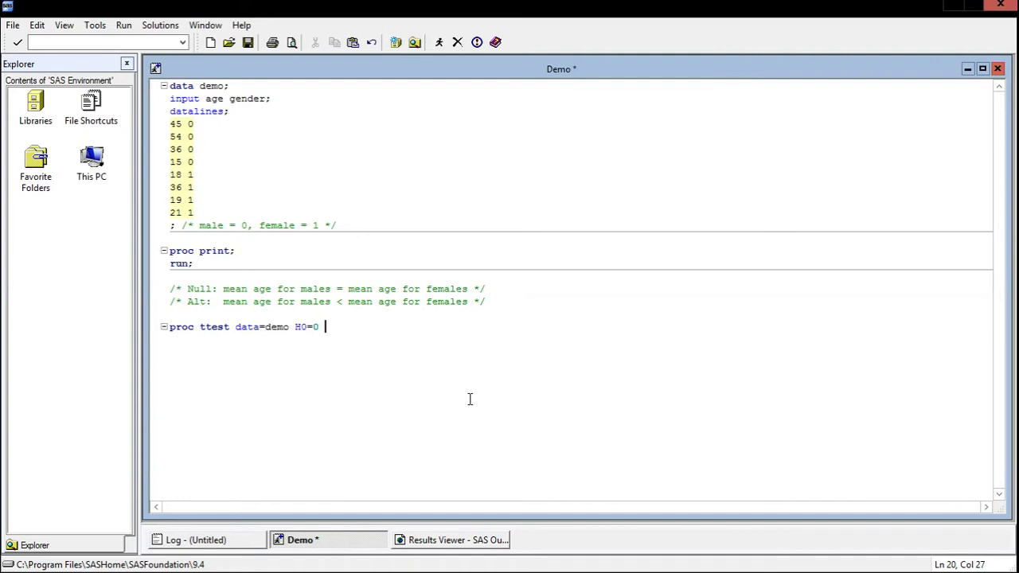
pyautogui.write('SIDES=')
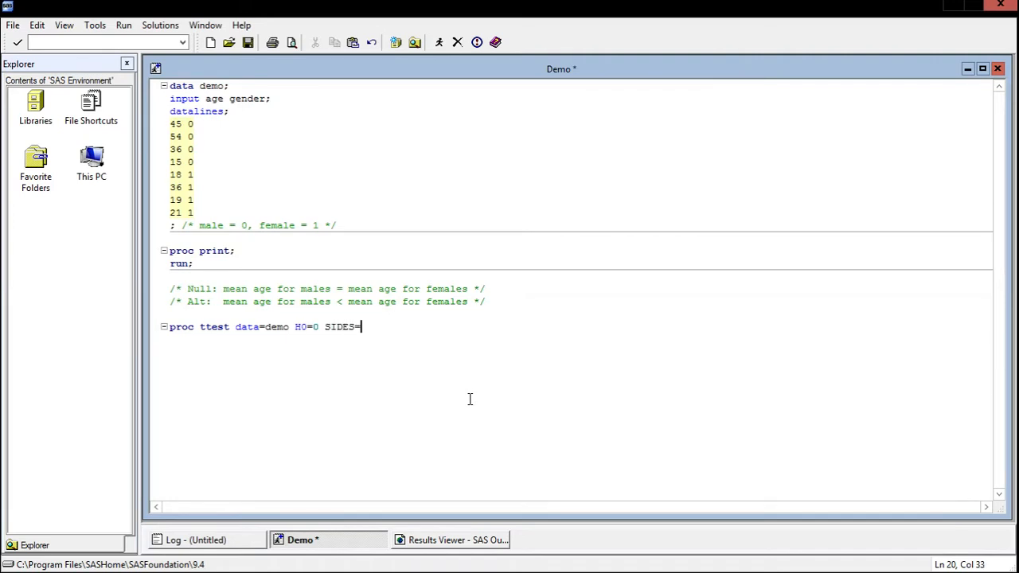
pyautogui.write('1')
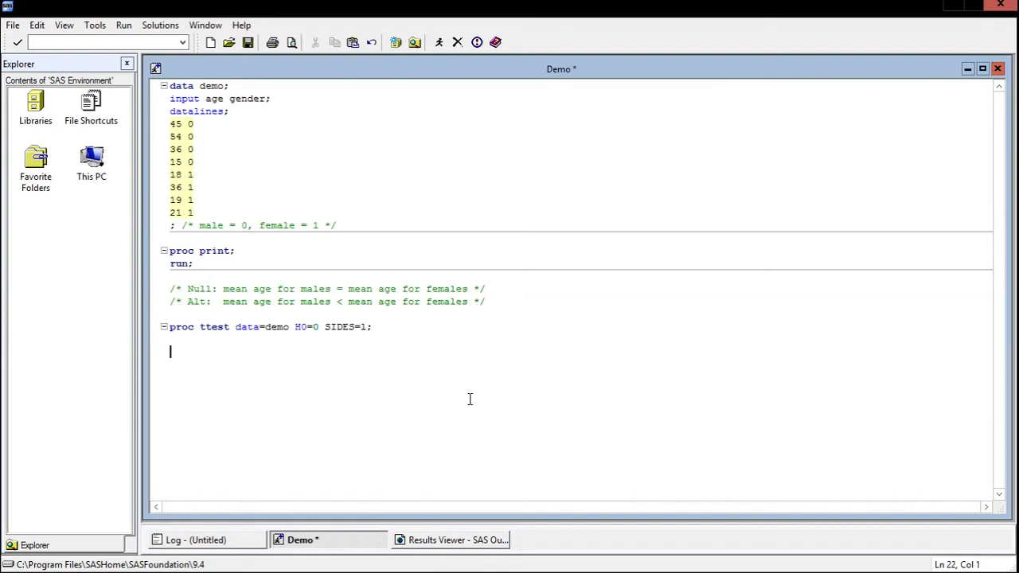
# Step: Add var age, class gender, and a closing run statement
pyautogui.write('var age;')
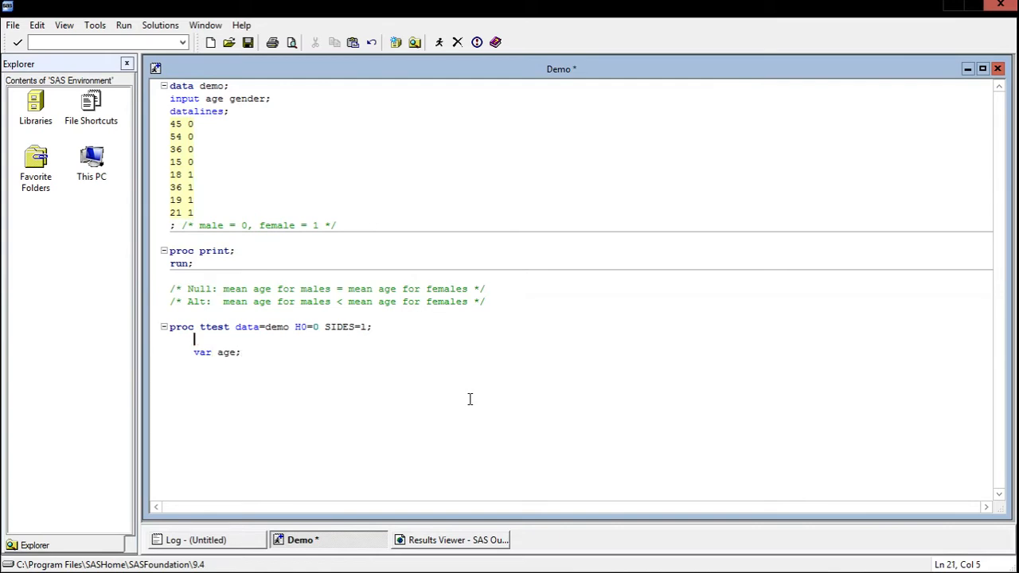
pyautogui.write('class')
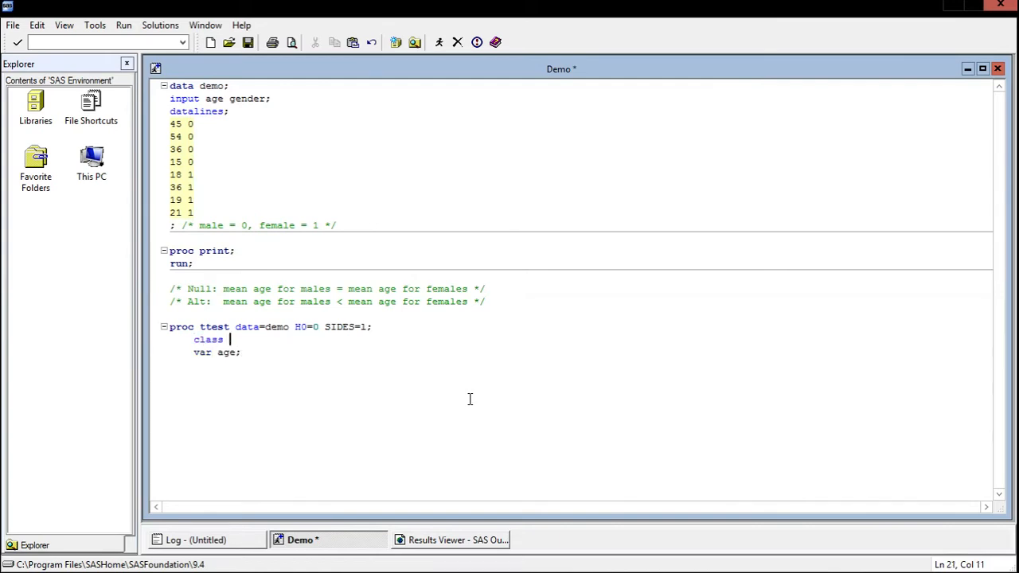
pyautogui.write('gender;')
pyautogui.click(577, 365)
pyautogui.write('ru')
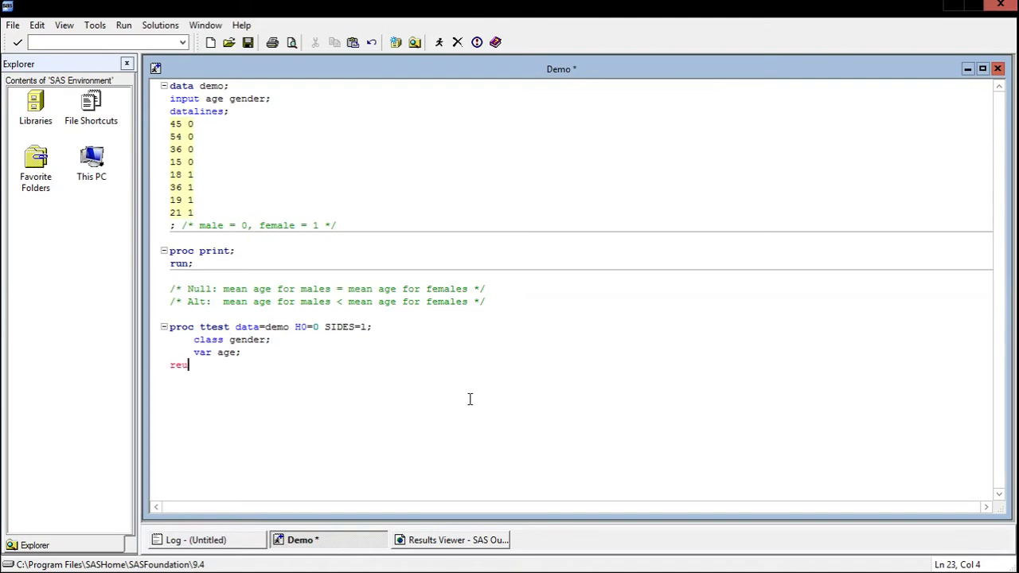
pyautogui.write('n;')
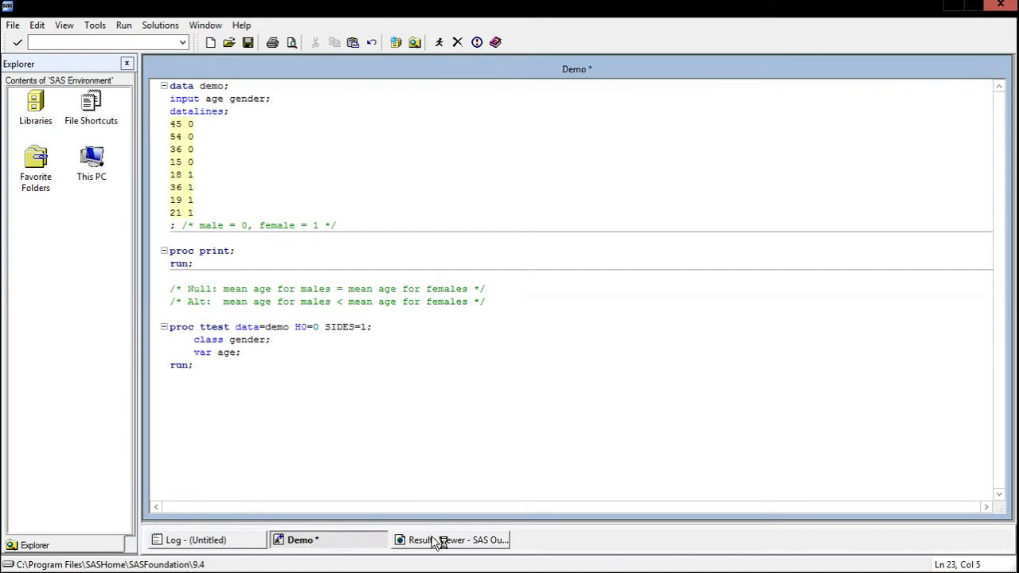
# Step: Review the one-sided t-test output, then return to the Demo program
pyautogui.click(450, 540)
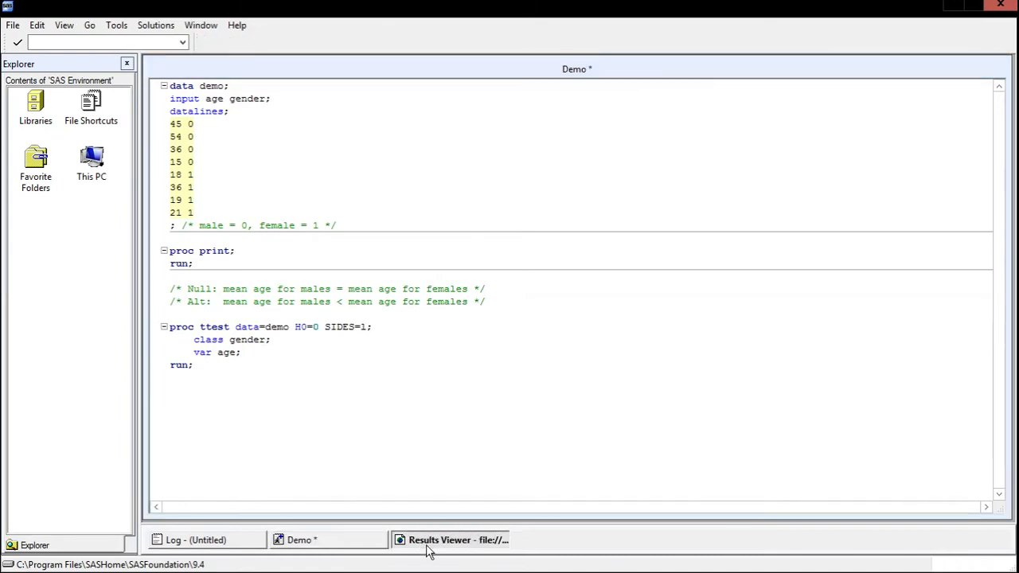
pyautogui.click(450, 540)
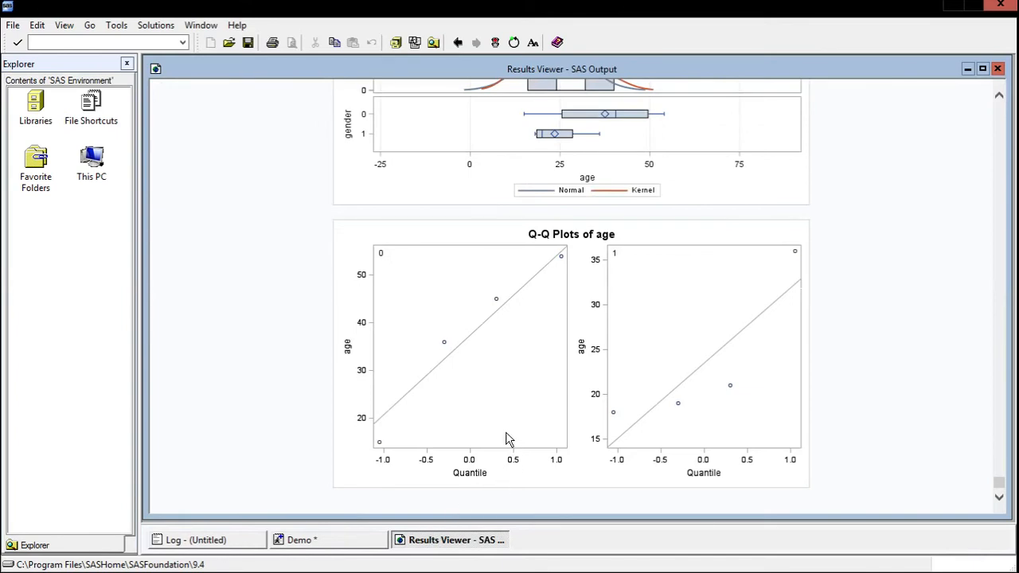
pyautogui.moveTo(637, 353)
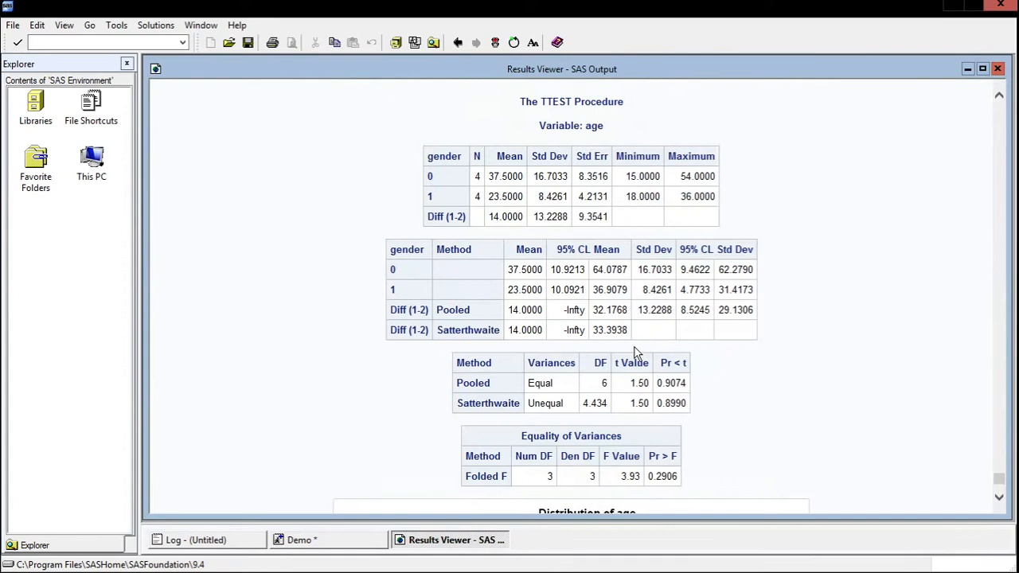
pyautogui.moveTo(706, 325)
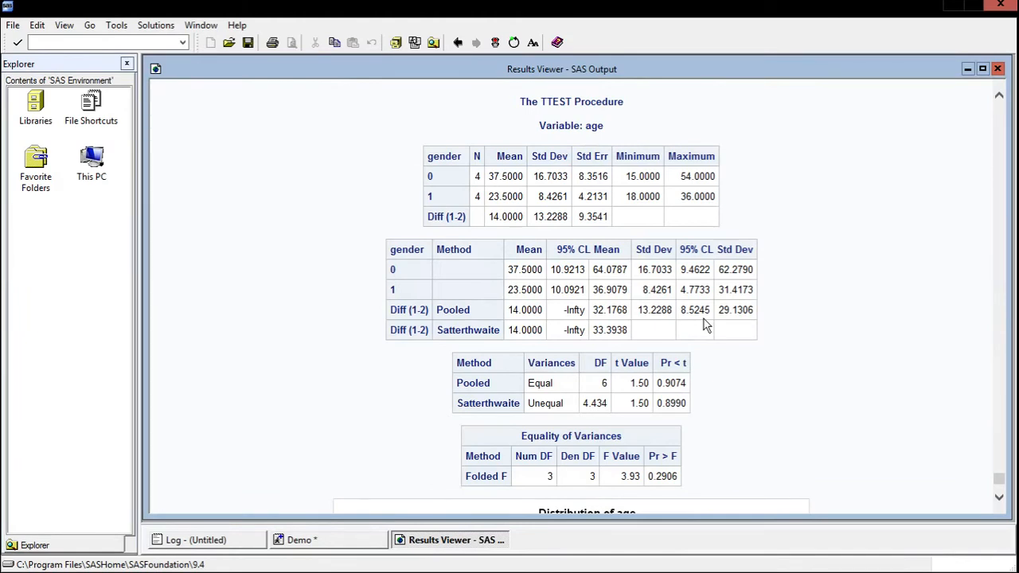
pyautogui.moveTo(679, 409)
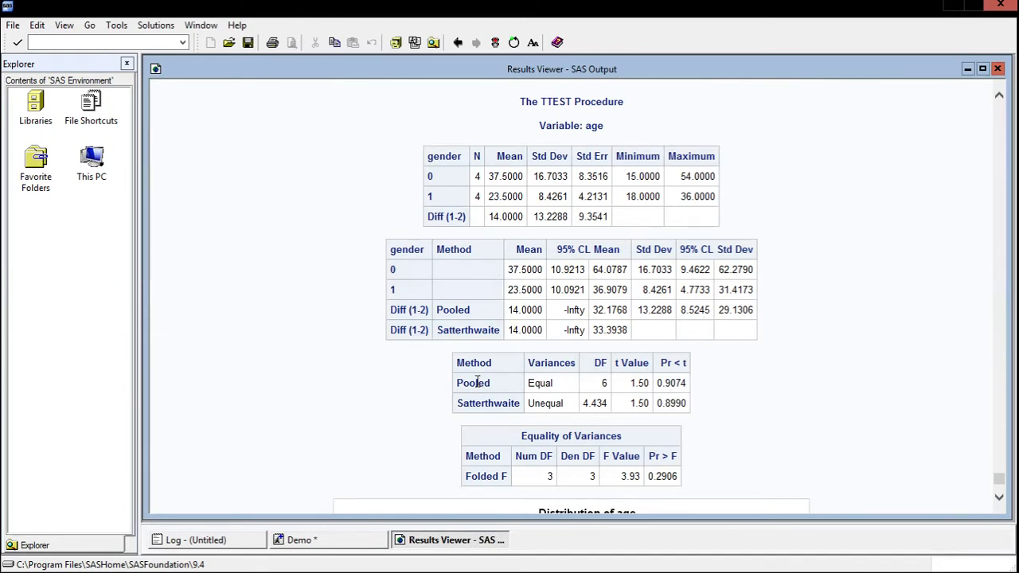
pyautogui.moveTo(540, 399)
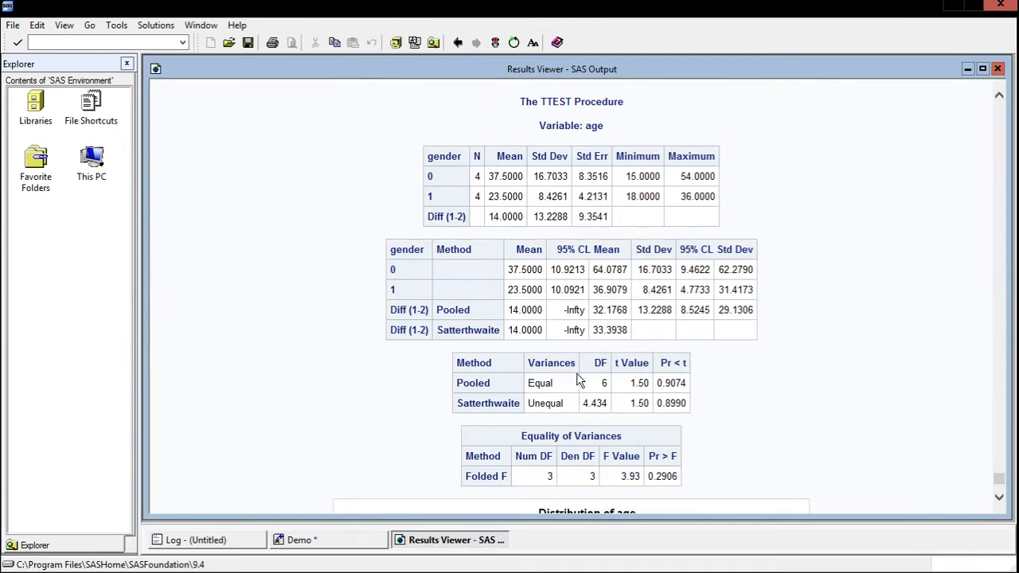
pyautogui.moveTo(567, 413)
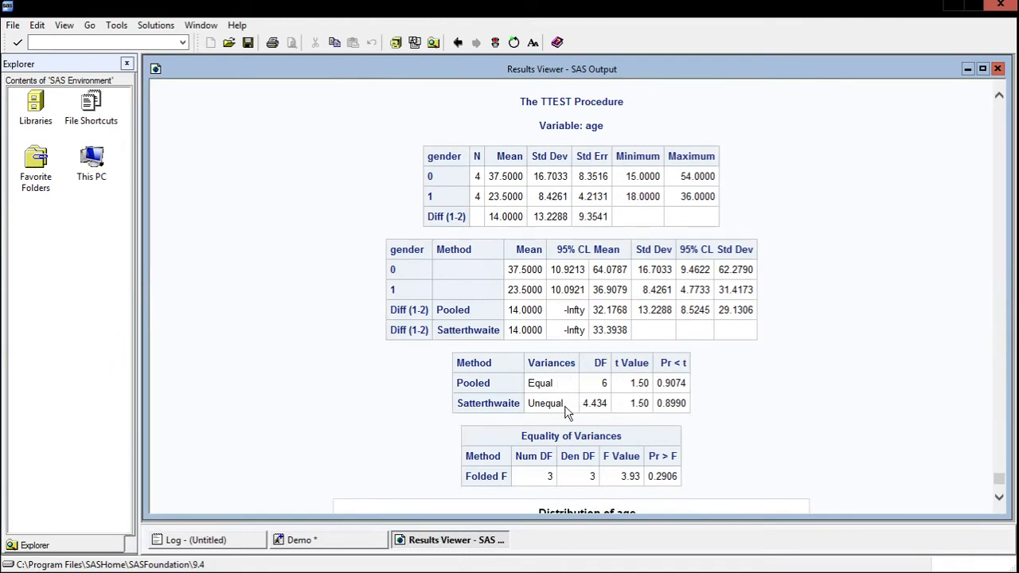
pyautogui.moveTo(683, 383)
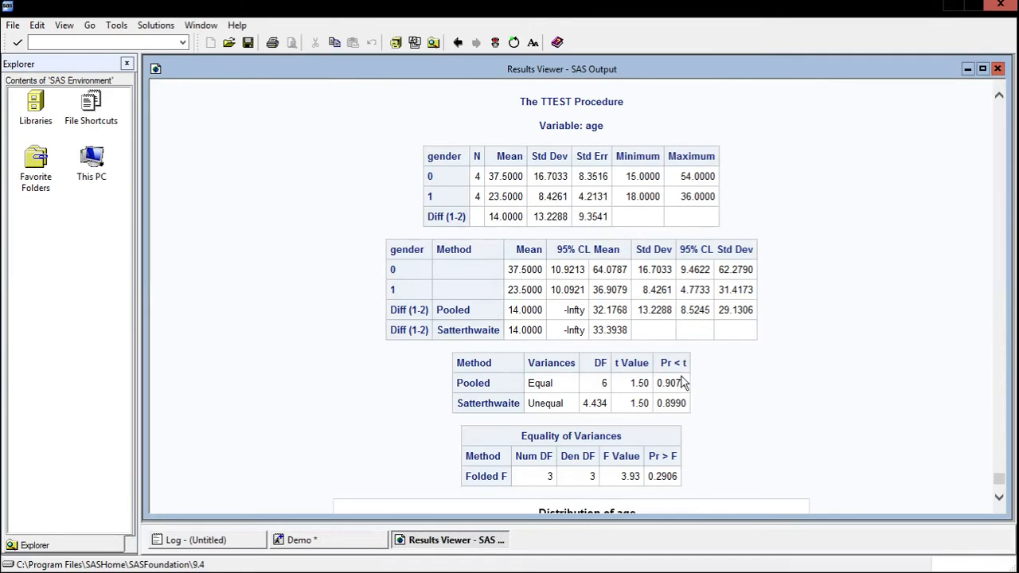
pyautogui.moveTo(701, 394)
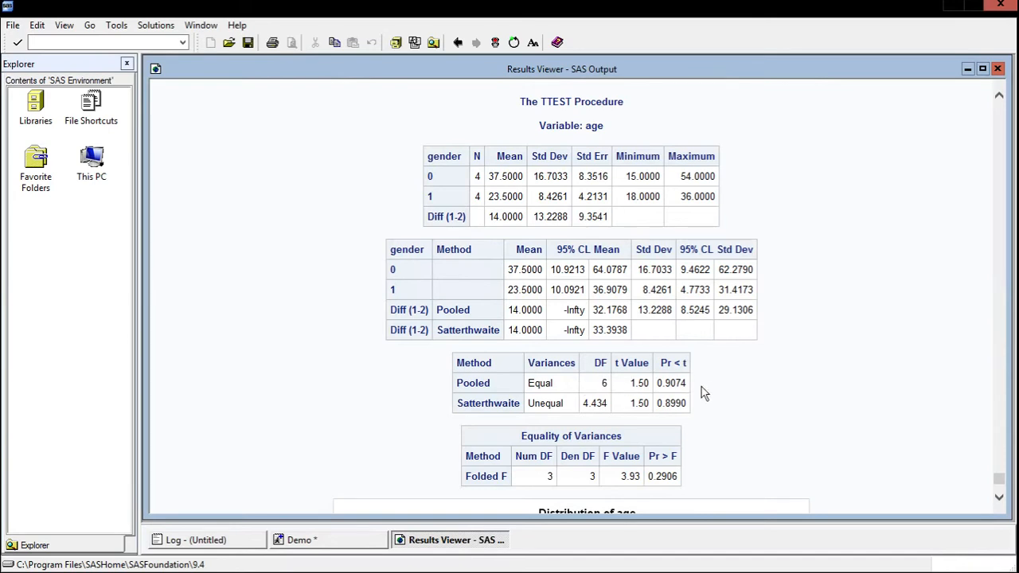
pyautogui.moveTo(948, 95)
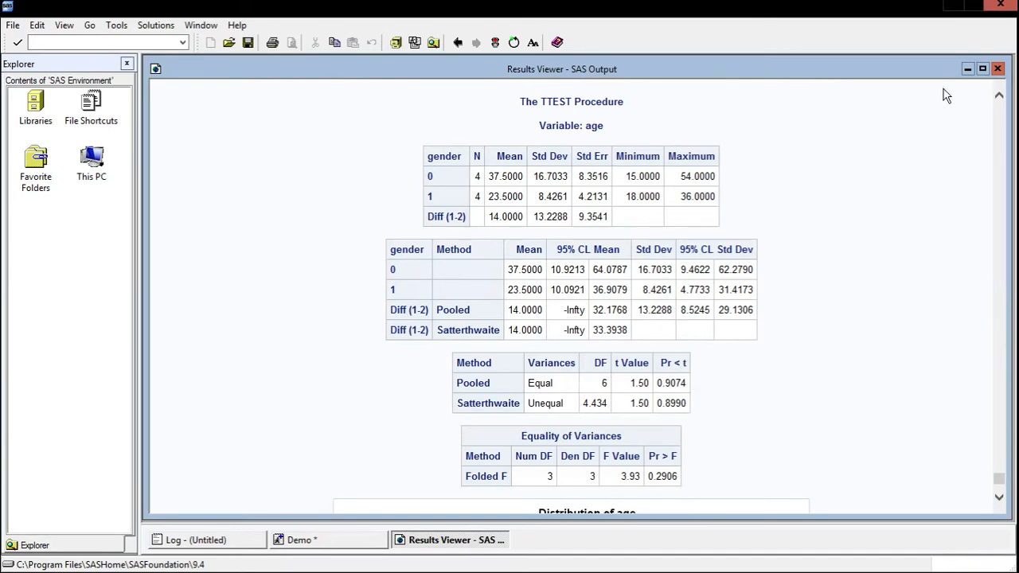
pyautogui.click(326, 540)
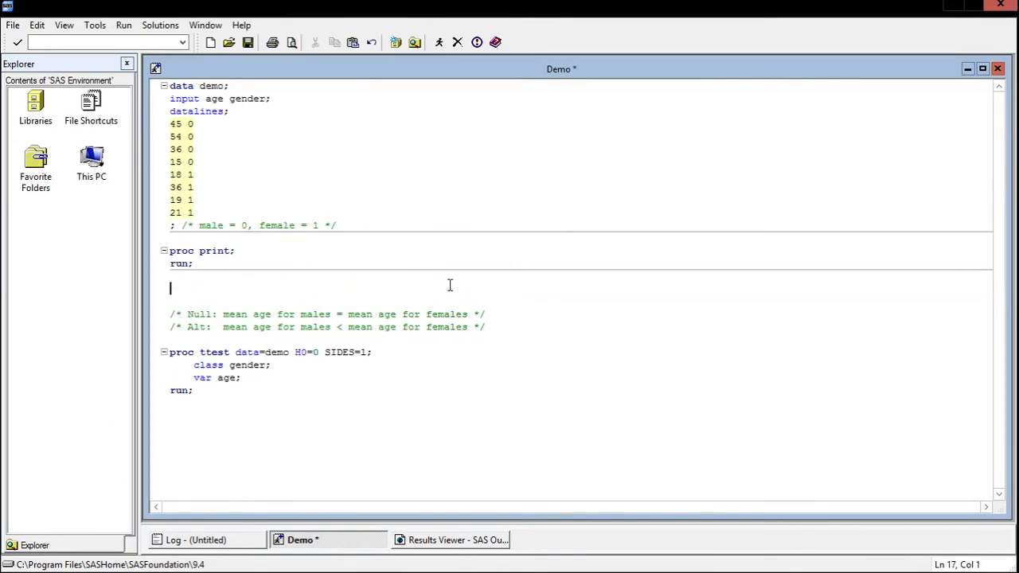
# Step: Add an F-test variance comment and a /* two sample t-test */ header
pyautogui.write('F-test for pooled v')
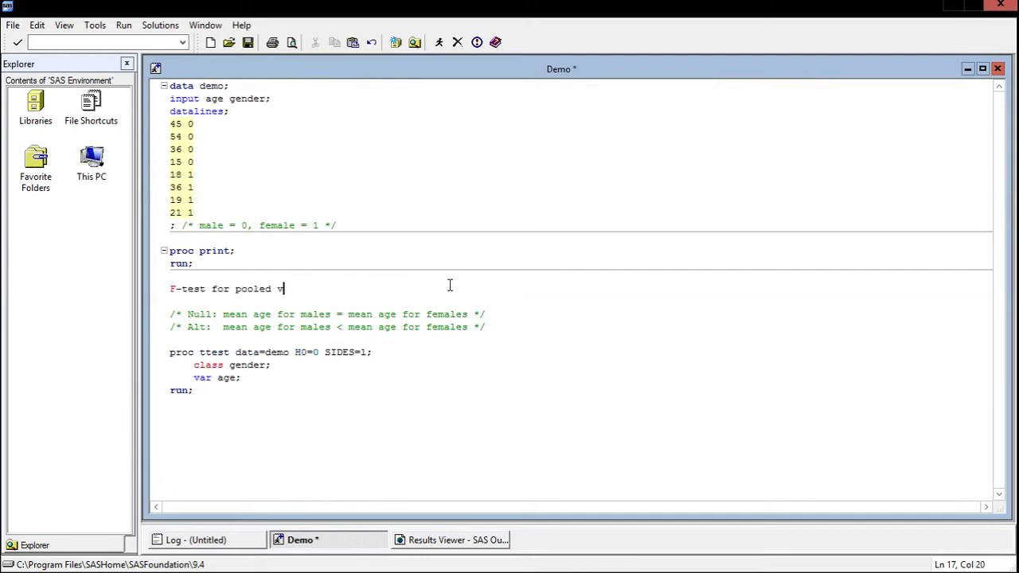
pyautogui.write('ariance')
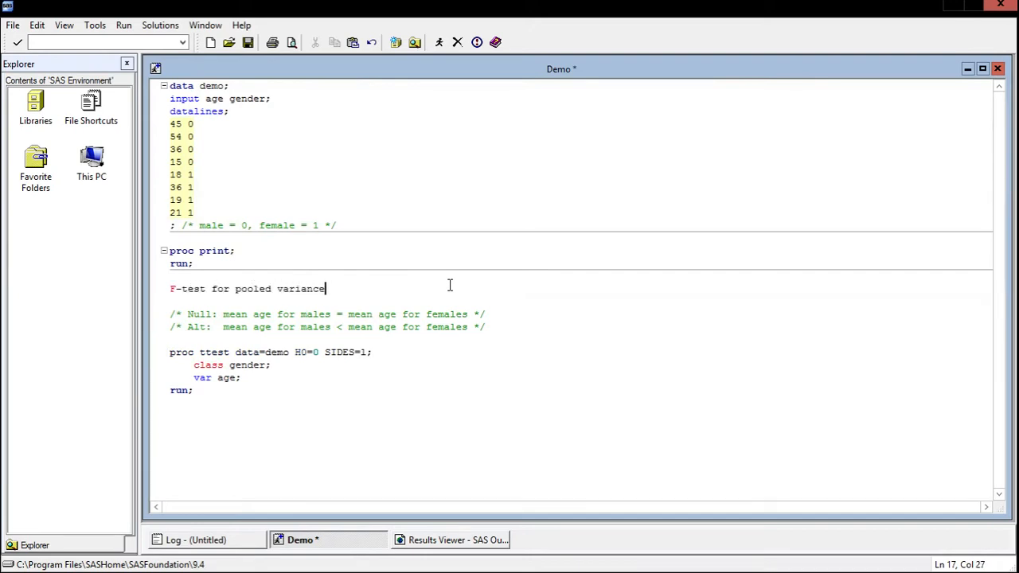
pyautogui.write('/*')
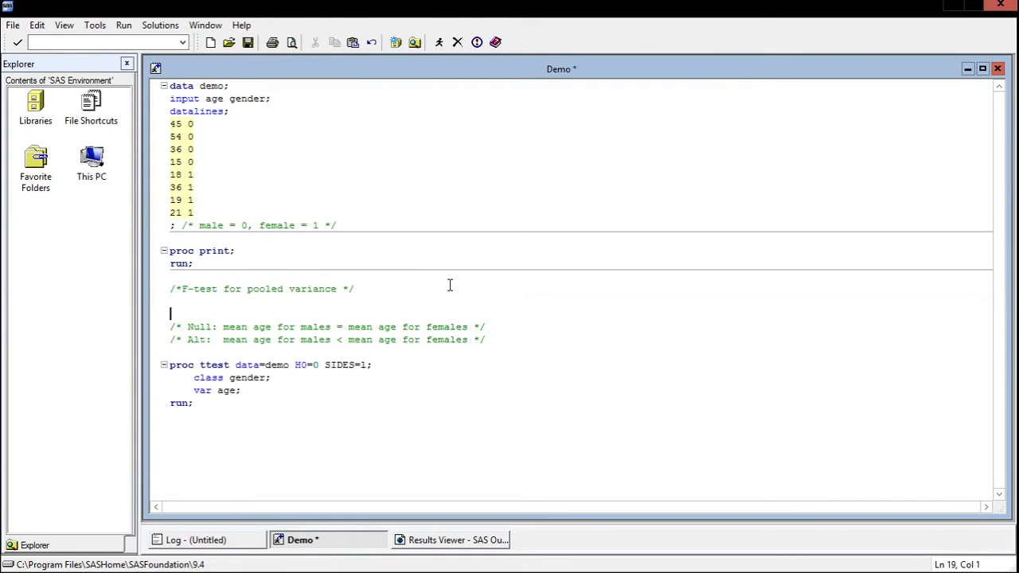
pyautogui.write('/*')
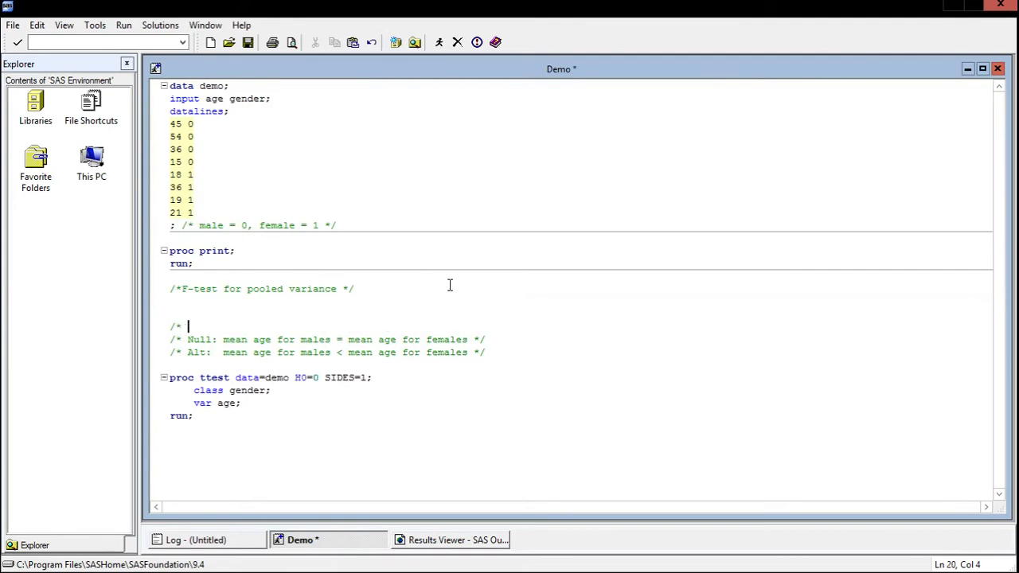
pyautogui.write('two sa')
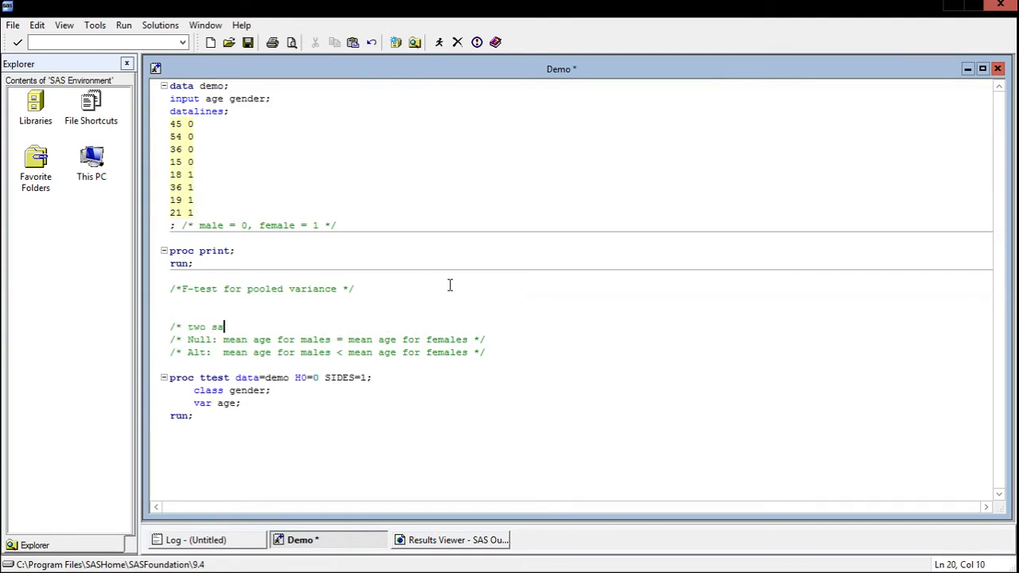
pyautogui.write('mple t-test *')
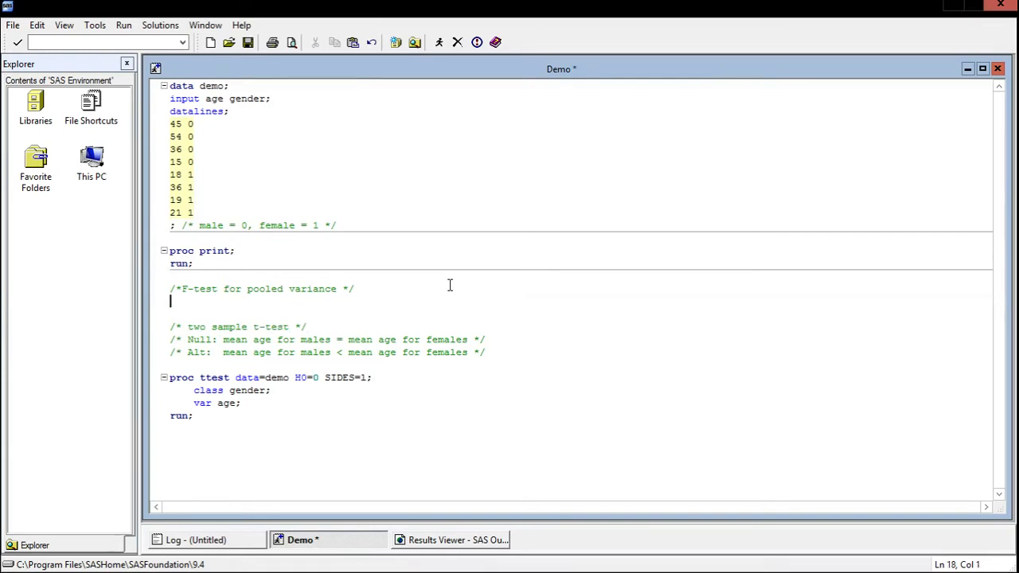
# Step: Comment the hypotheses: null of pooled variance, alternative of non-pooled variance
pyautogui.write('/*')
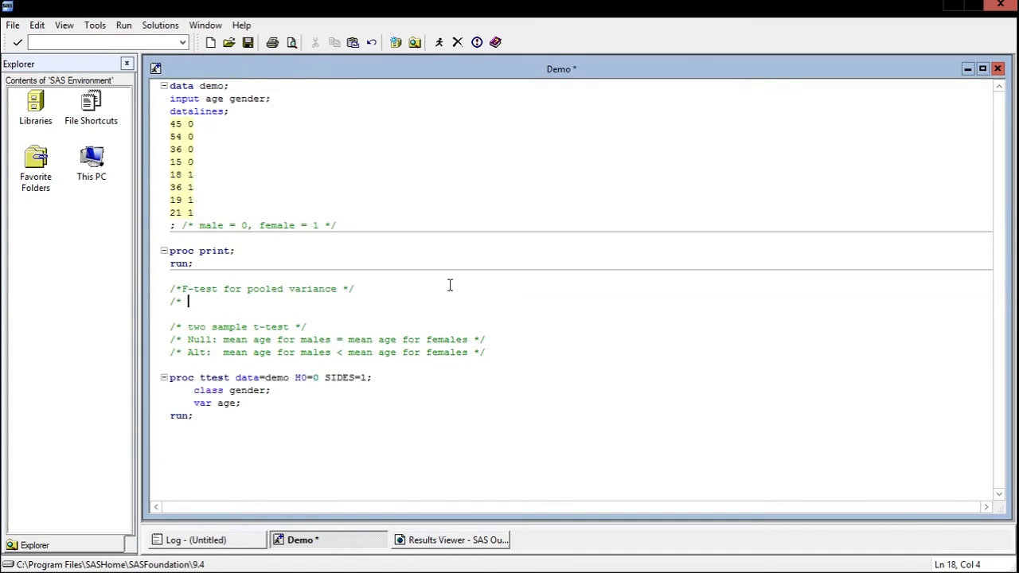
pyautogui.write('h')
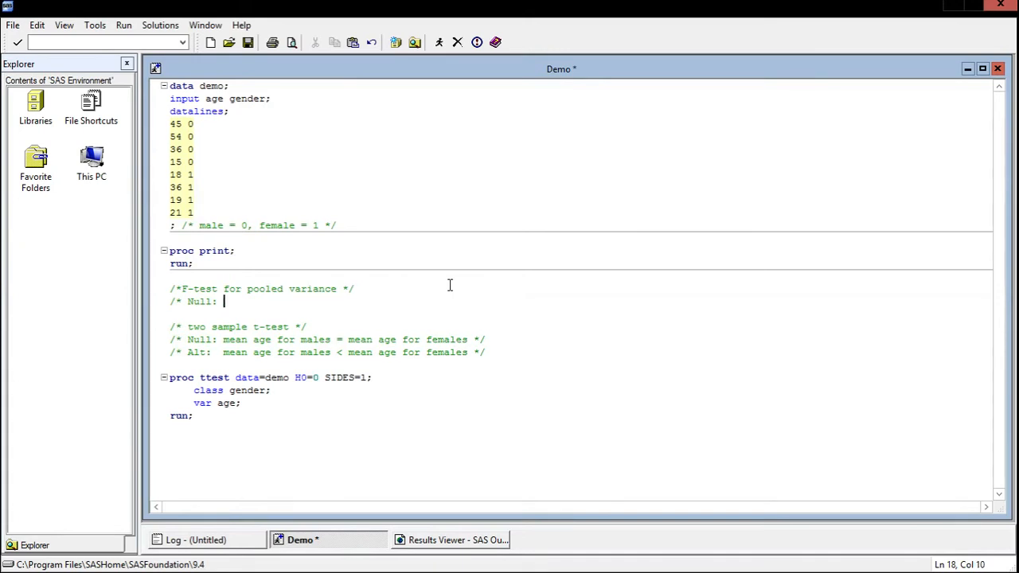
pyautogui.write('poole')
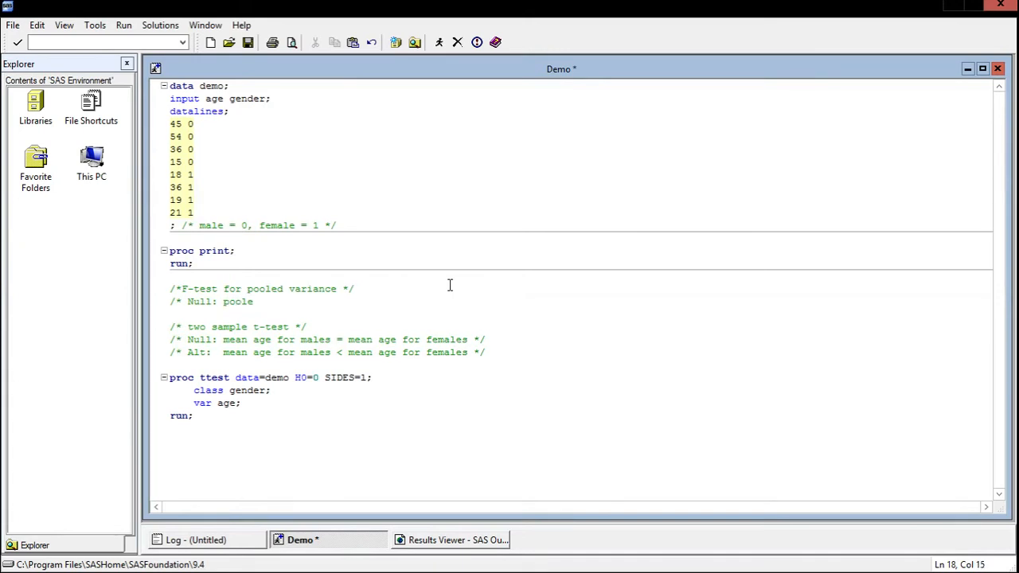
pyautogui.write('d variance')
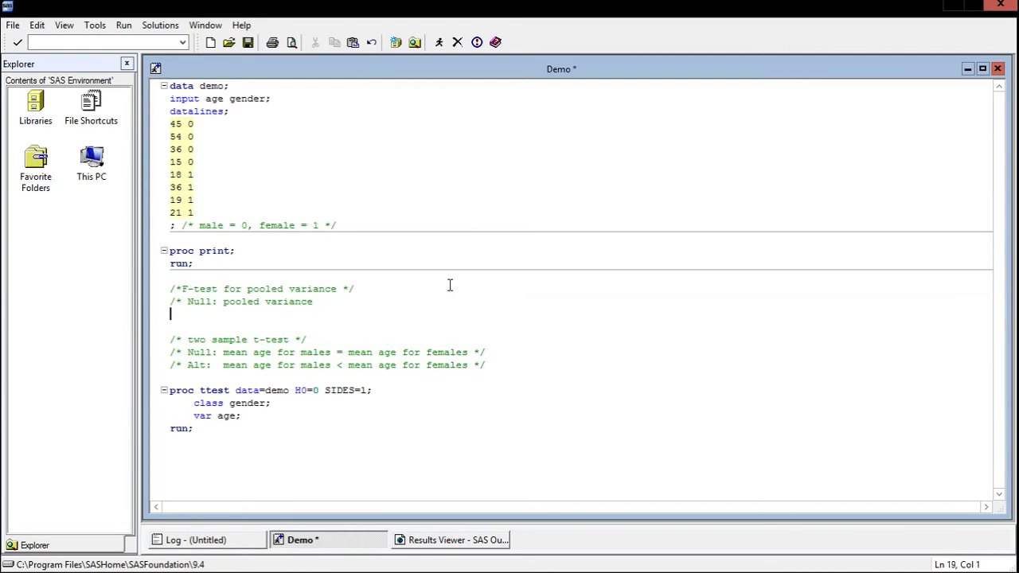
pyautogui.write('/* Alt:')
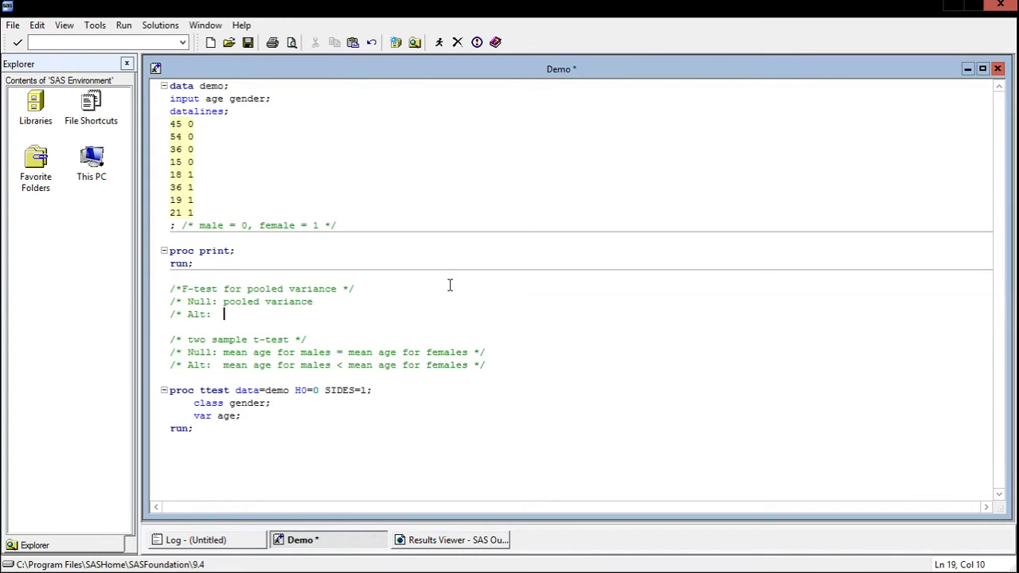
pyautogui.write('non-pooled var')
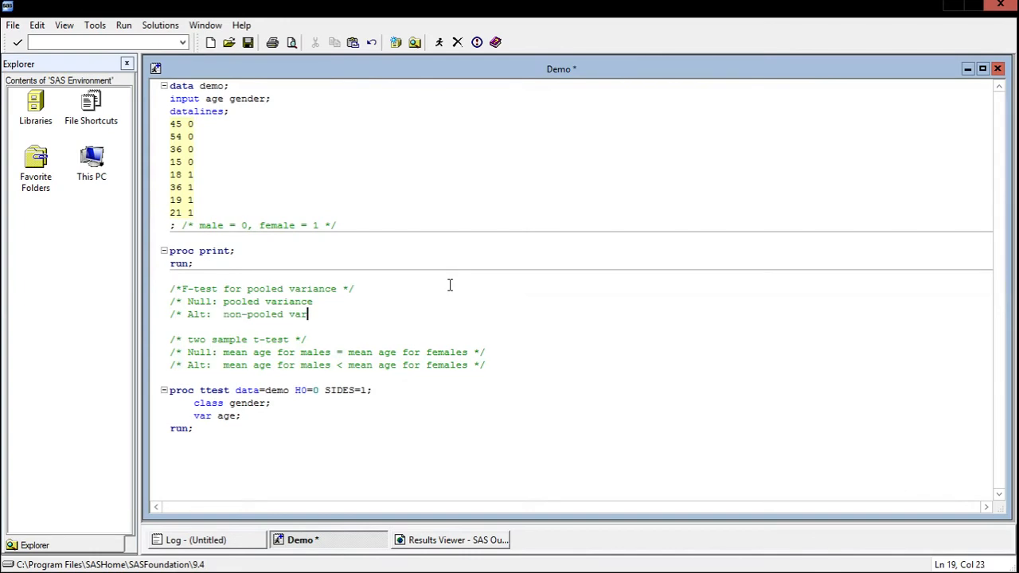
pyautogui.write('iance */')
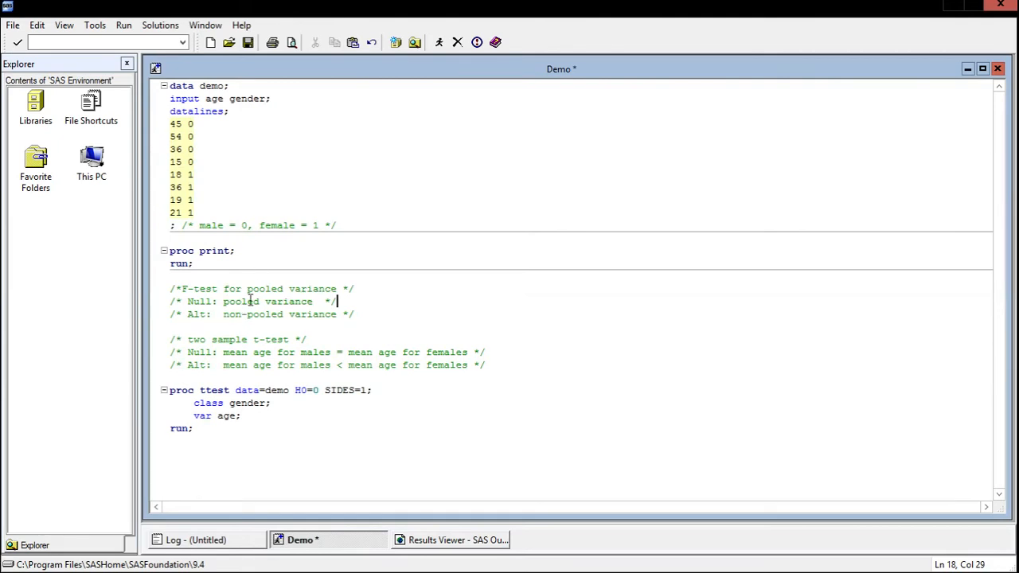
pyautogui.moveTo(222, 301); pyautogui.dragTo(312, 301)
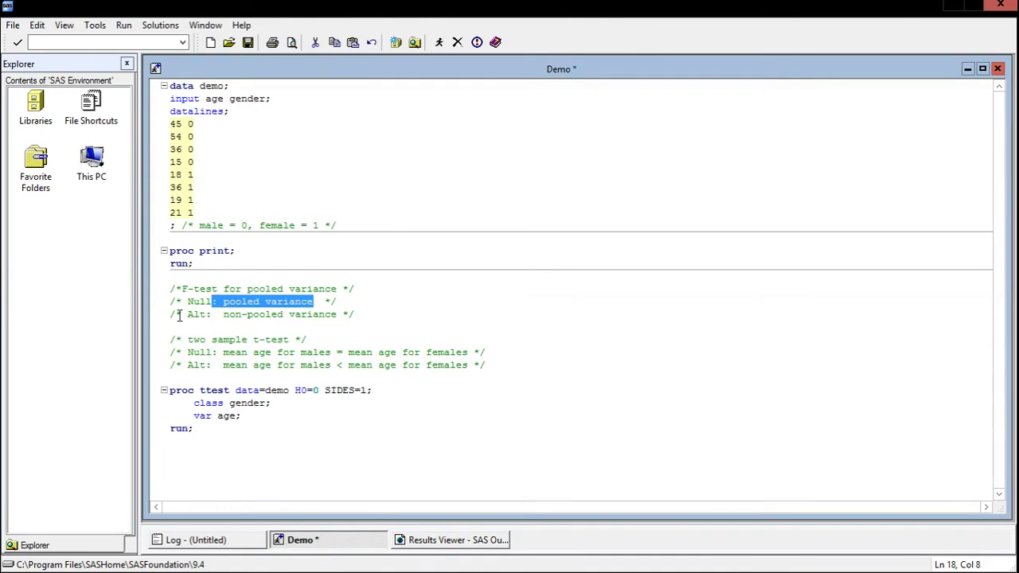
pyautogui.click(212, 314)
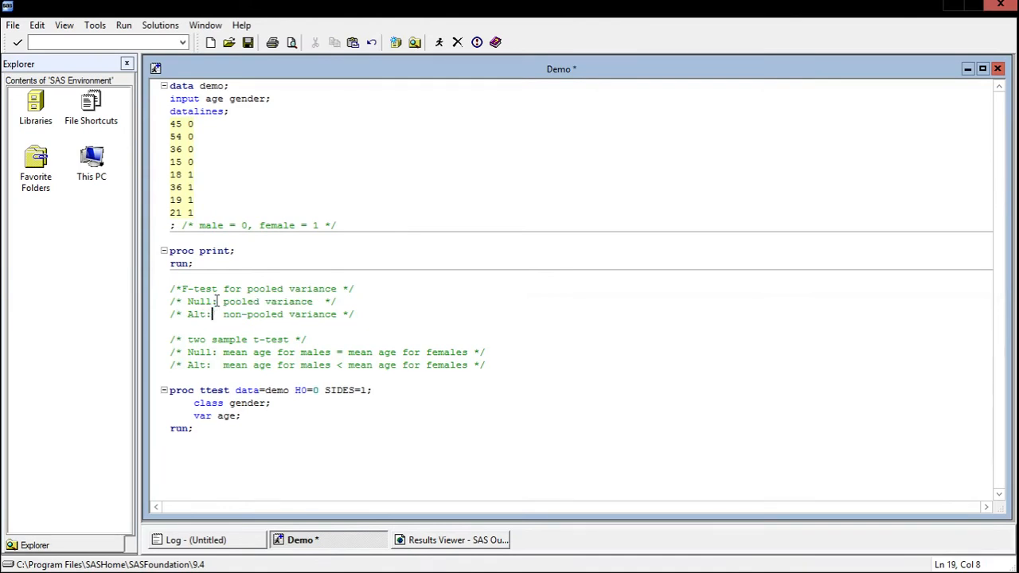
pyautogui.moveTo(386, 333)
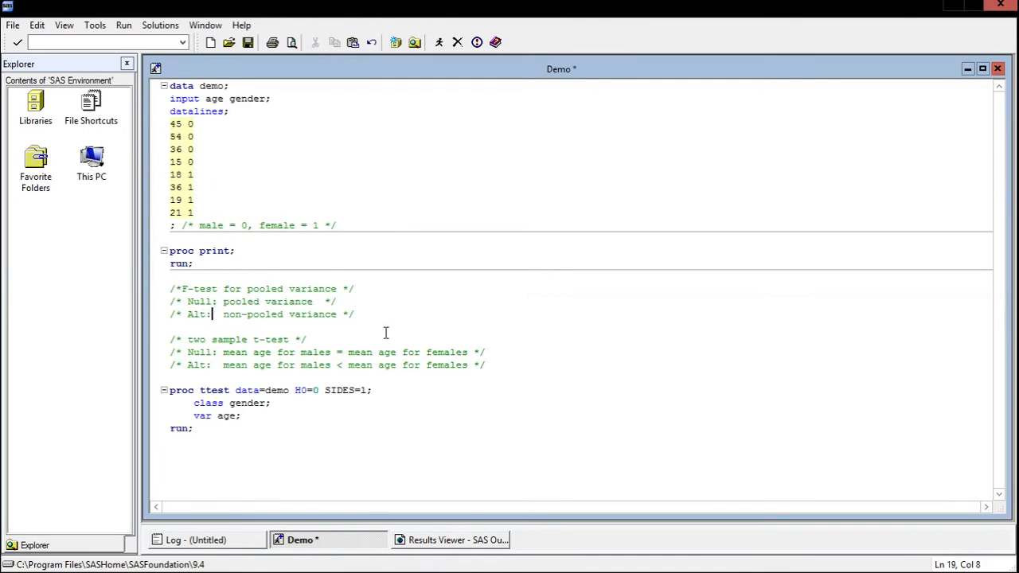
pyautogui.moveTo(371, 316)
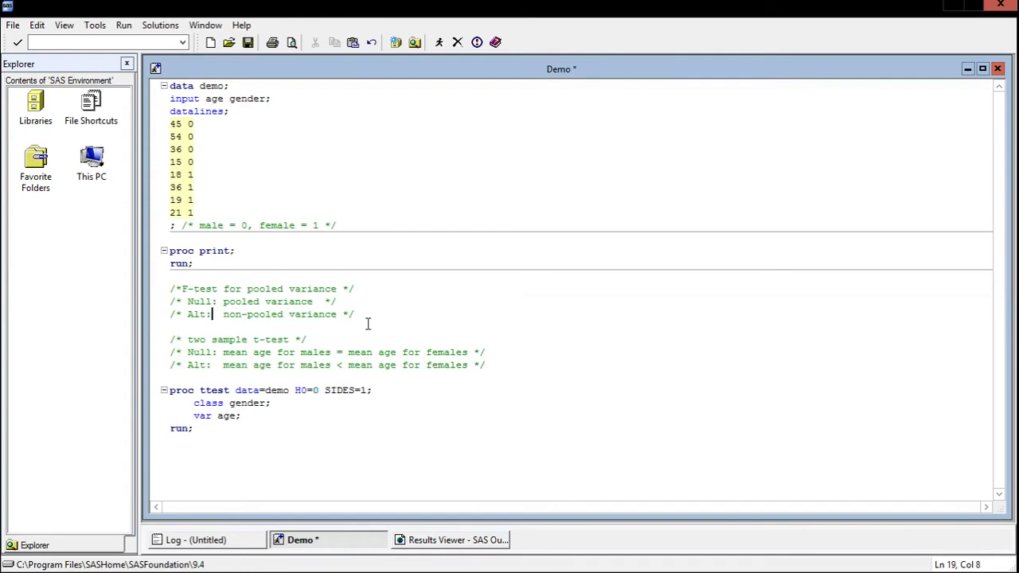
pyautogui.click(450, 540)
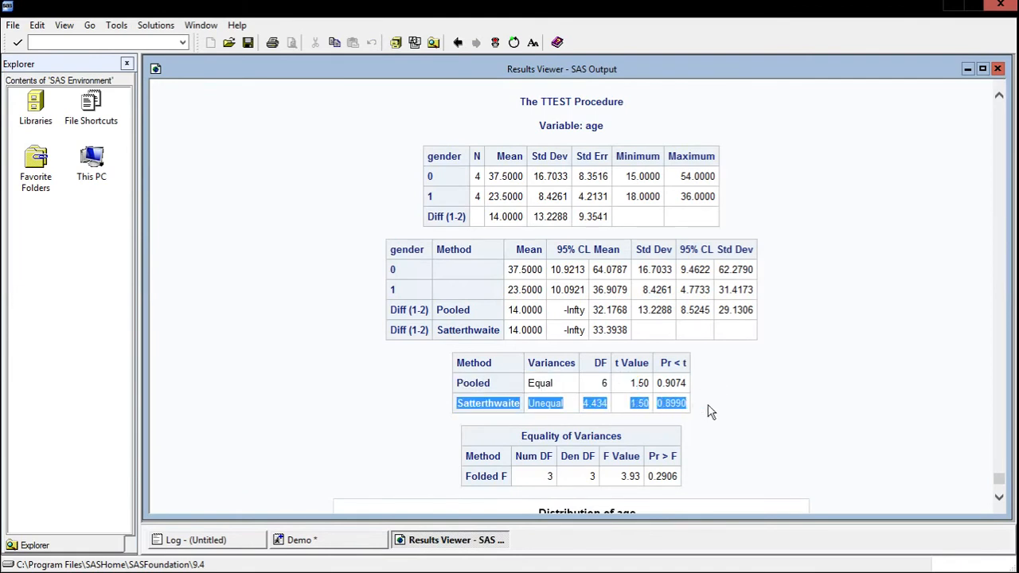
pyautogui.click(399, 466)
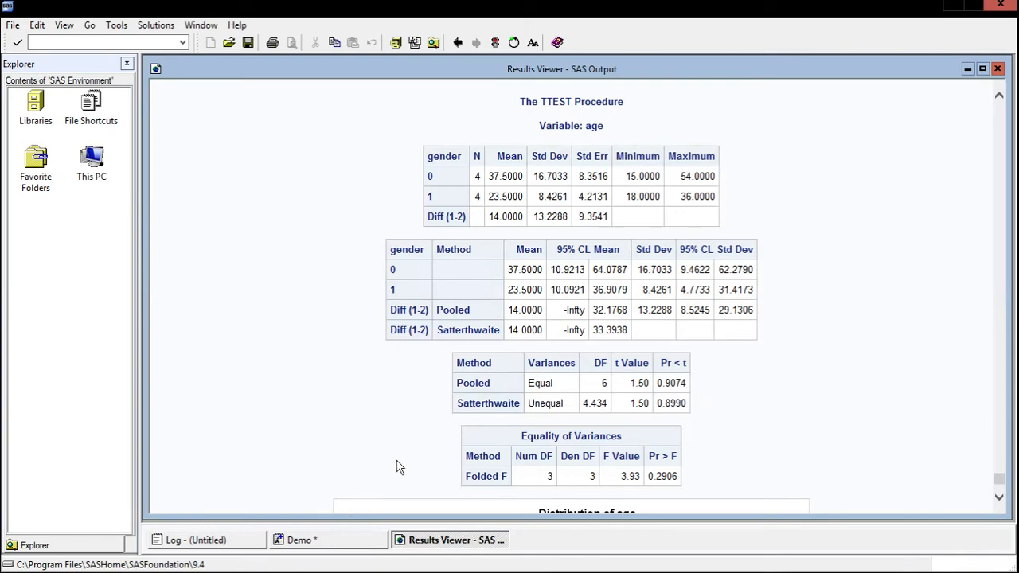
pyautogui.moveTo(776, 360)
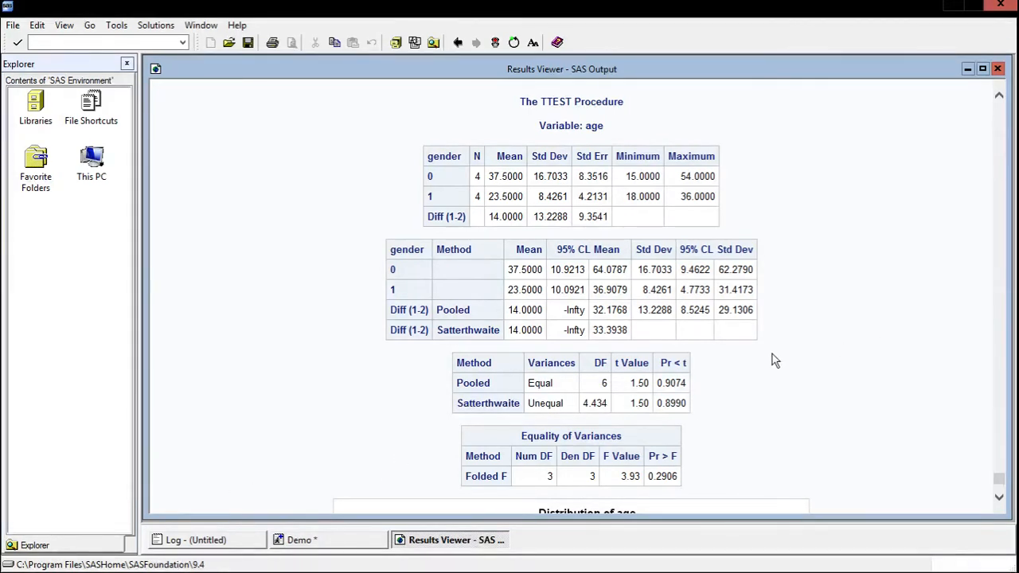
pyautogui.moveTo(695, 406)
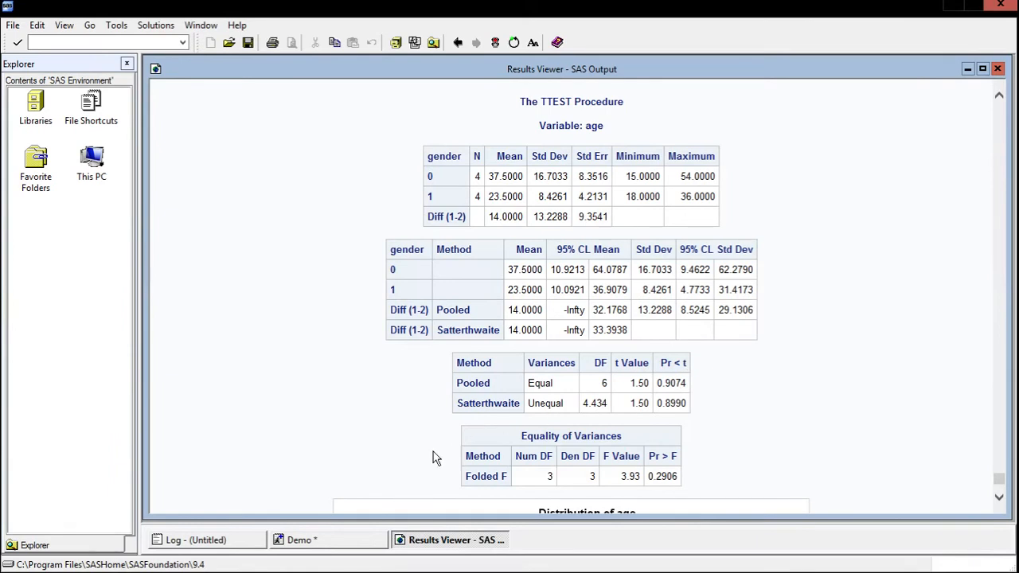
pyautogui.moveTo(400, 488)
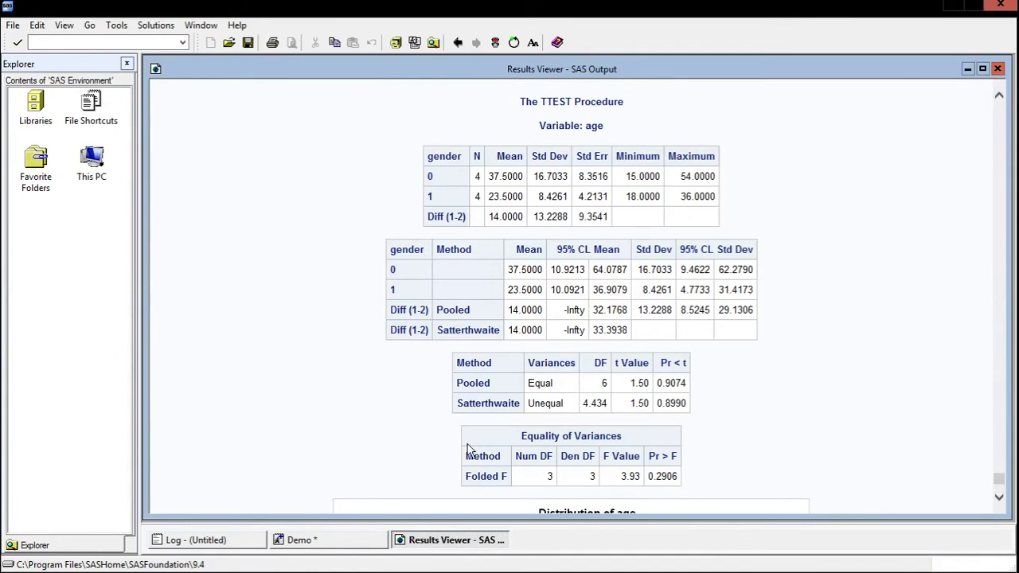
pyautogui.moveTo(603, 482)
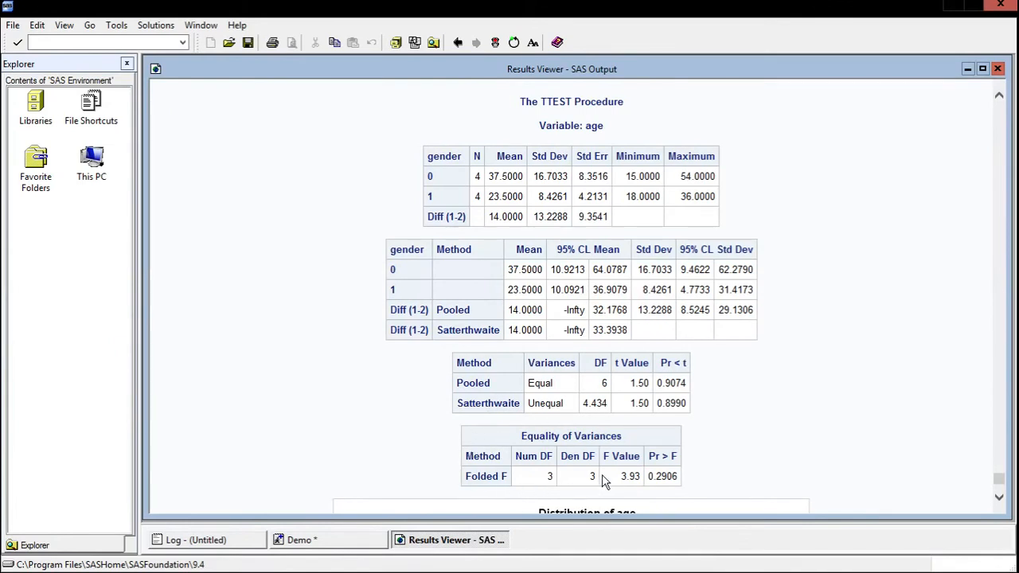
pyautogui.moveTo(594, 478)
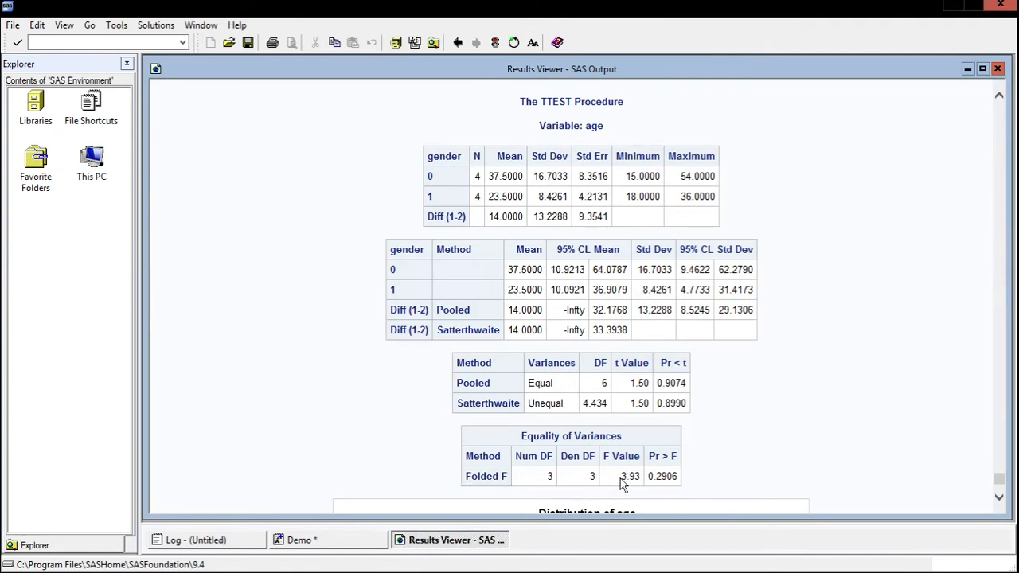
pyautogui.moveTo(664, 493)
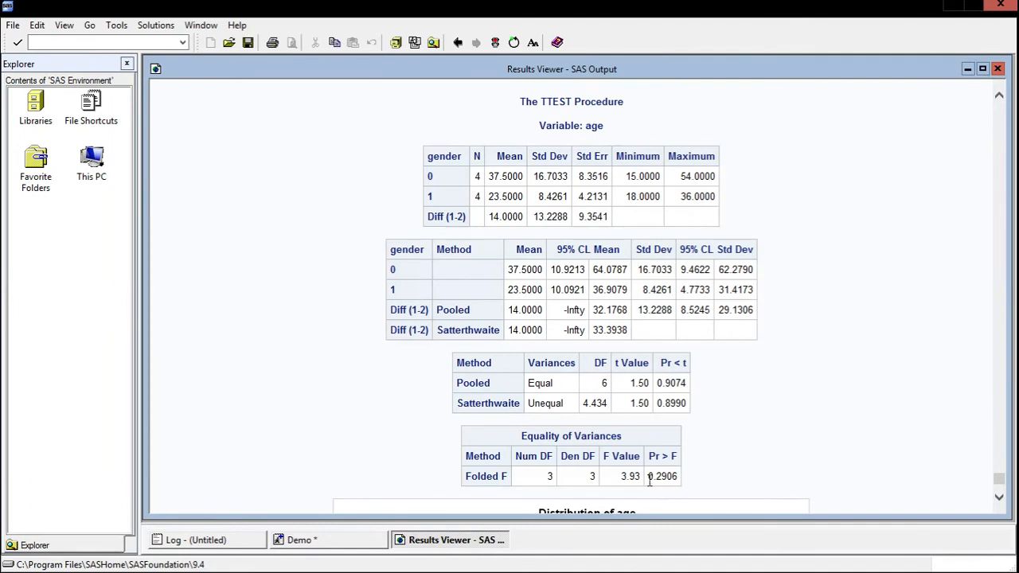
pyautogui.moveTo(655, 490)
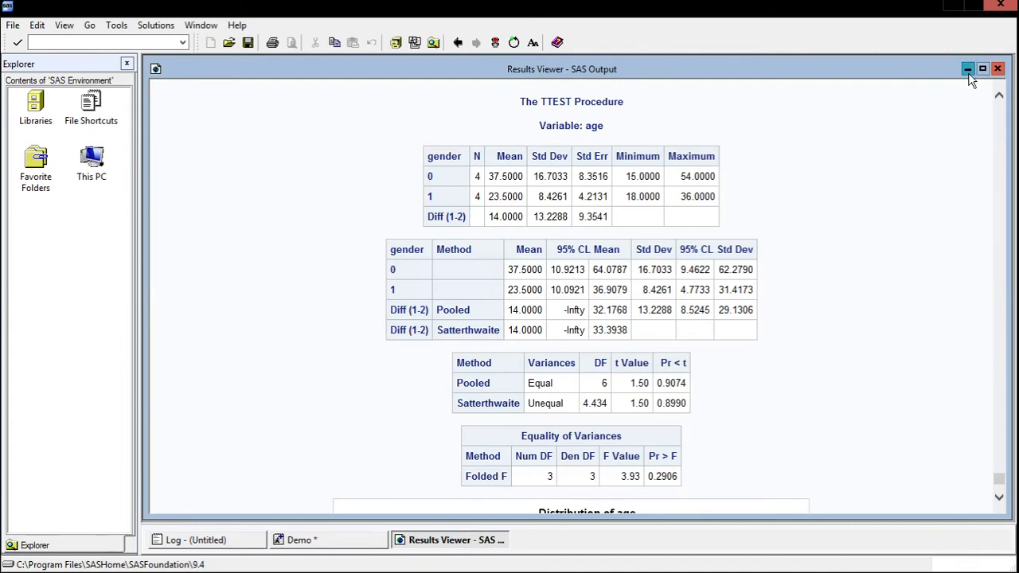
pyautogui.click(968, 68)
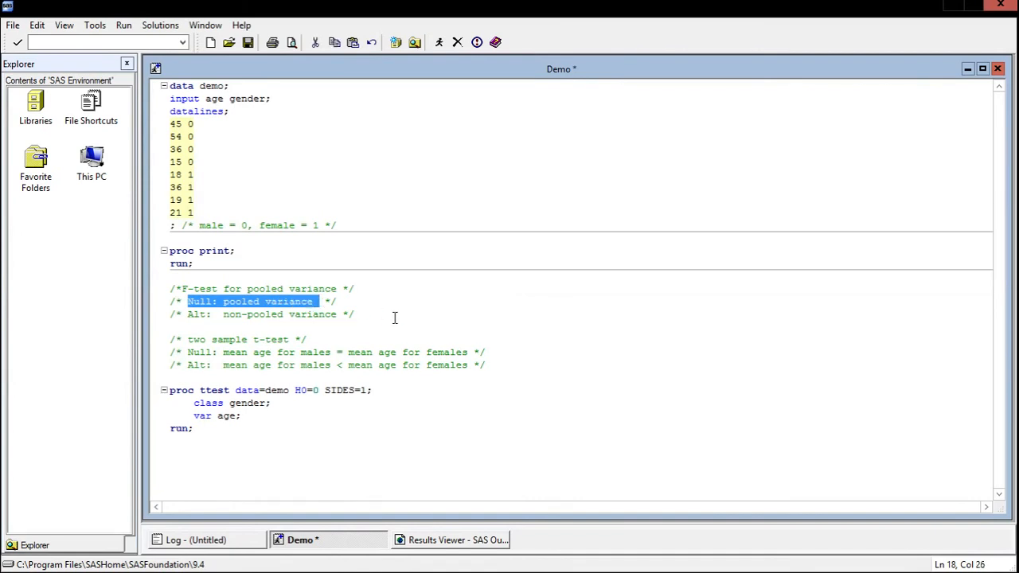
pyautogui.moveTo(348, 299)
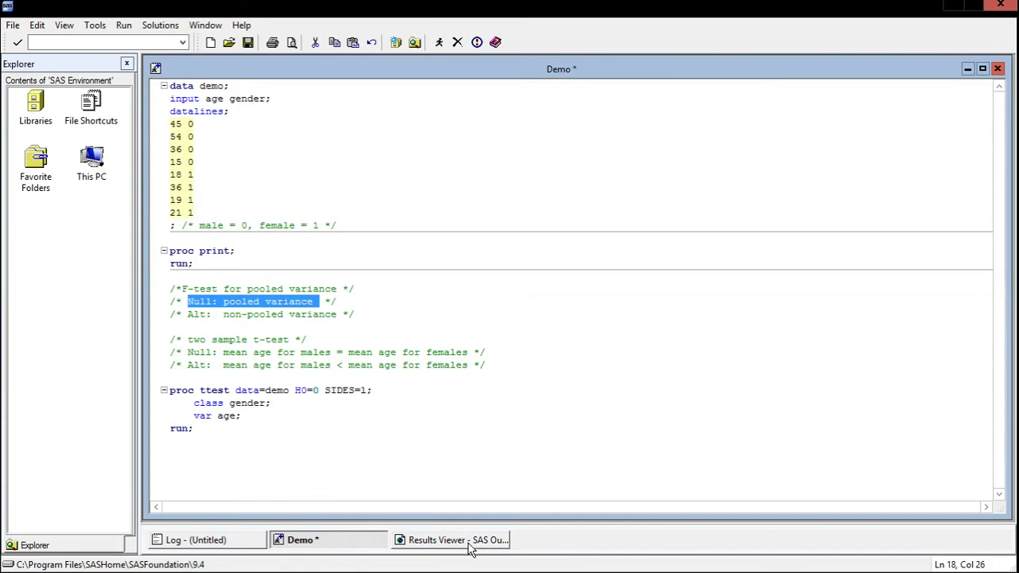
pyautogui.doubleClick(197, 352)
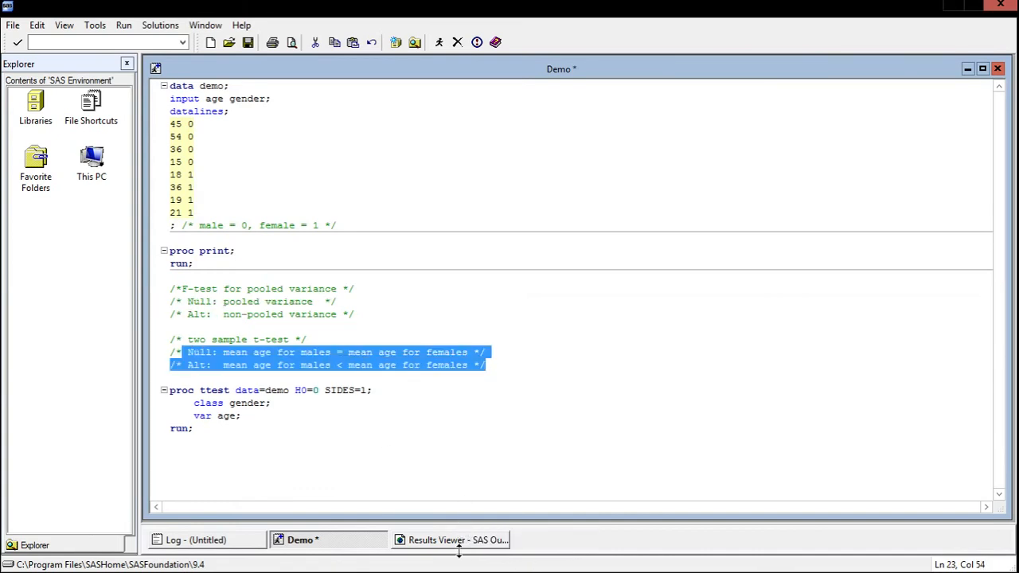
pyautogui.click(450, 540)
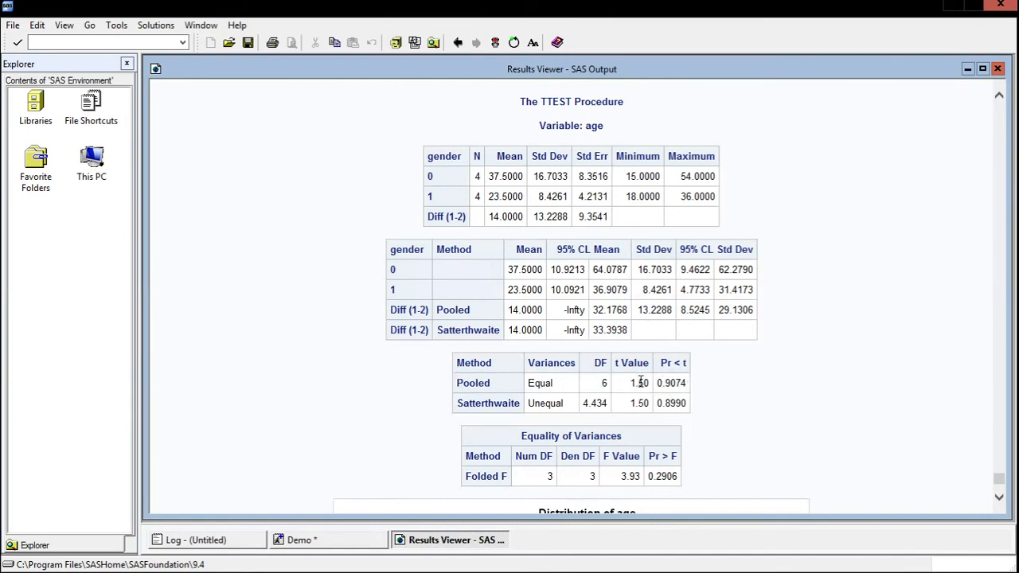
pyautogui.moveTo(663, 389)
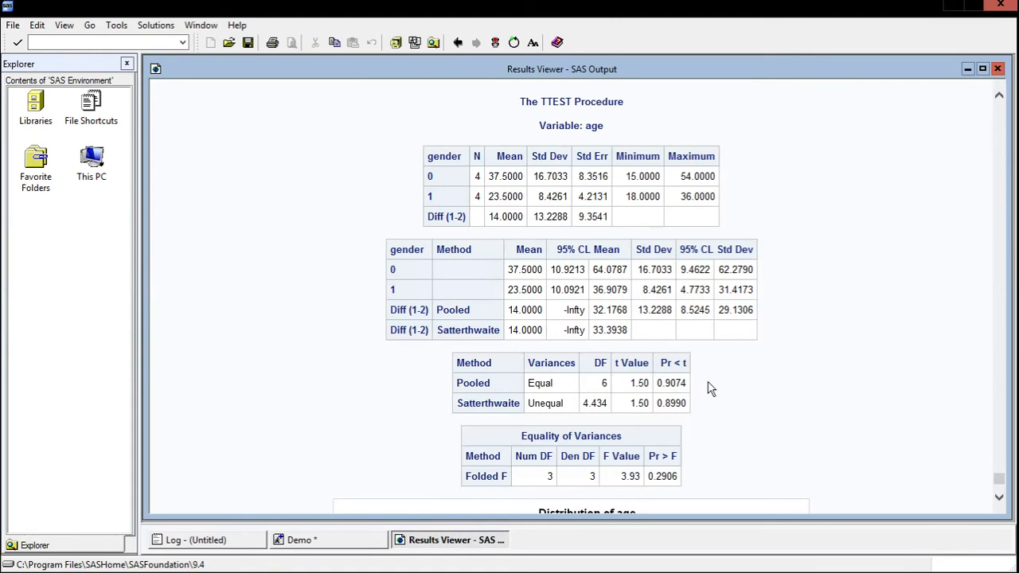
pyautogui.moveTo(691, 398)
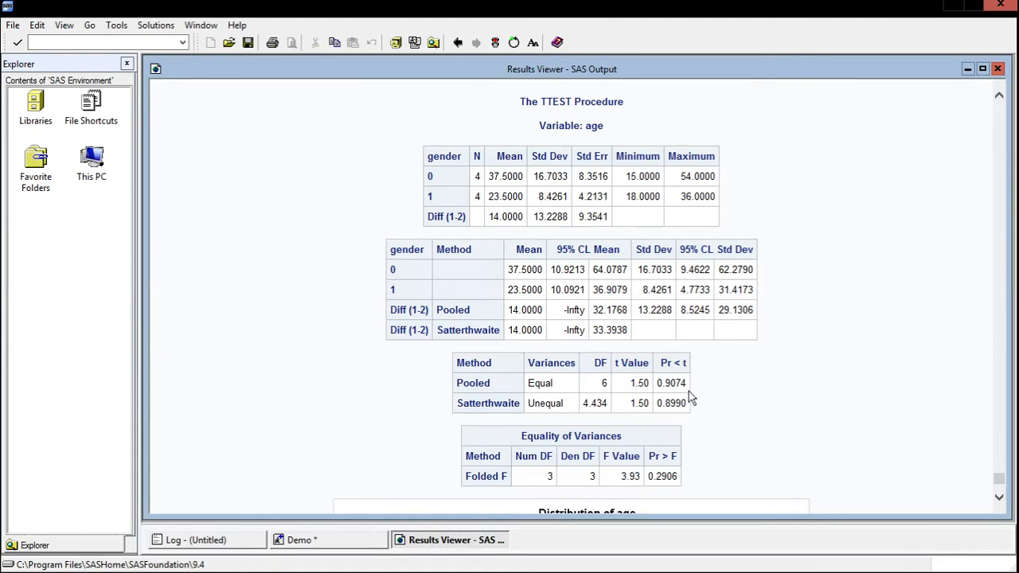
# Step: Change the alternative comment to males != females and set SIDES=2
pyautogui.click(327, 539)
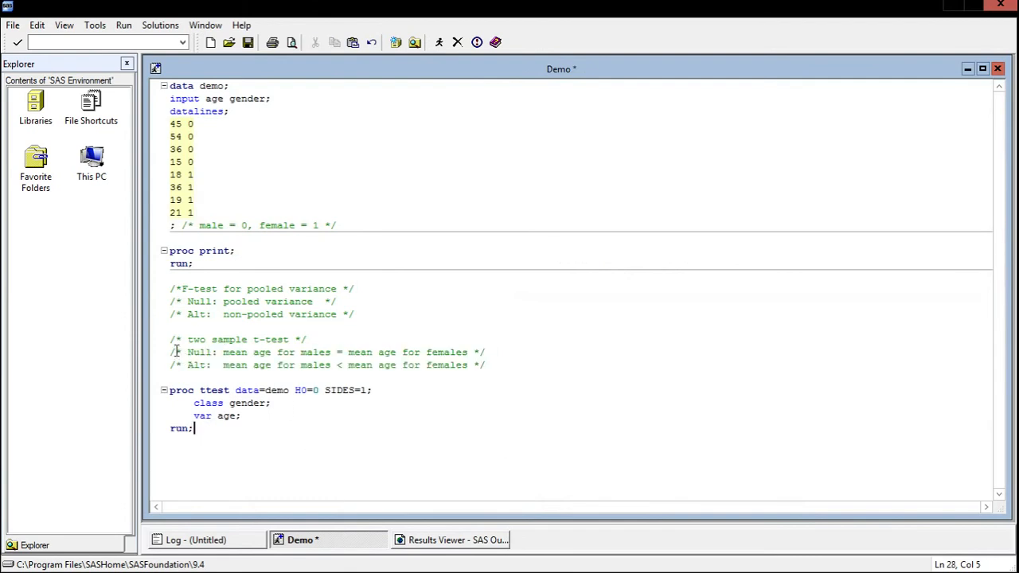
pyautogui.moveTo(165, 355)
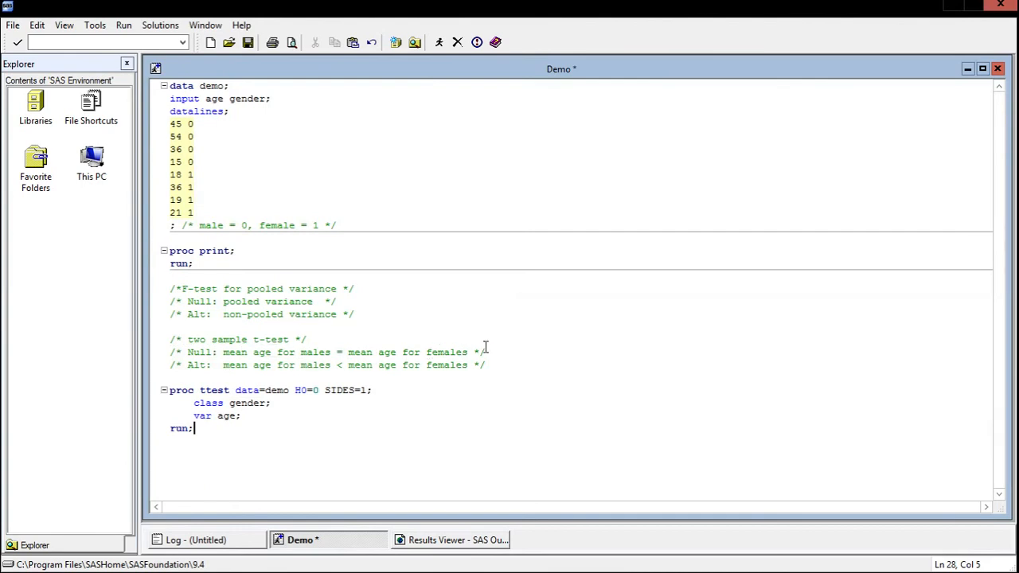
pyautogui.moveTo(402, 438)
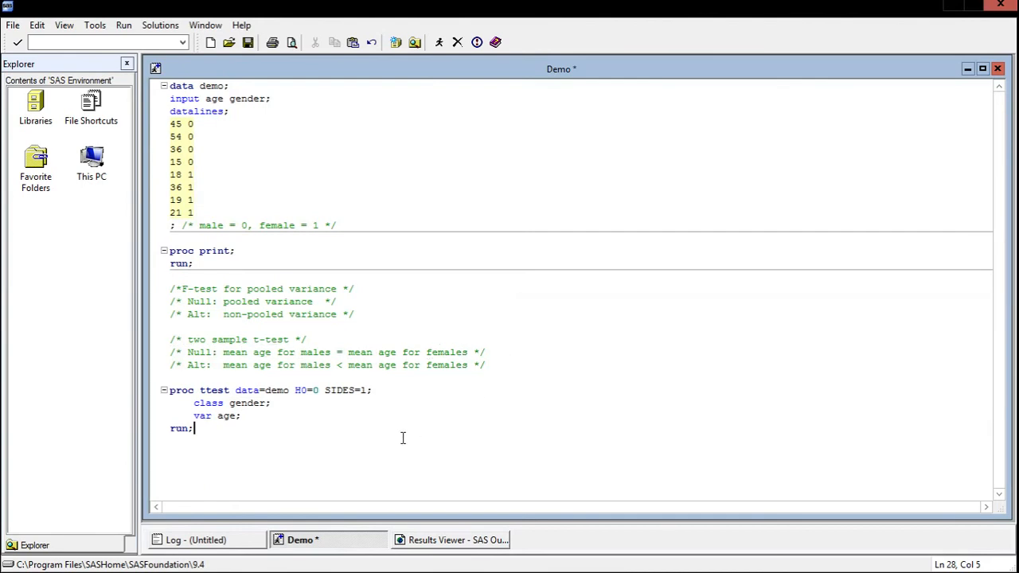
pyautogui.moveTo(312, 454)
pyautogui.write('!')
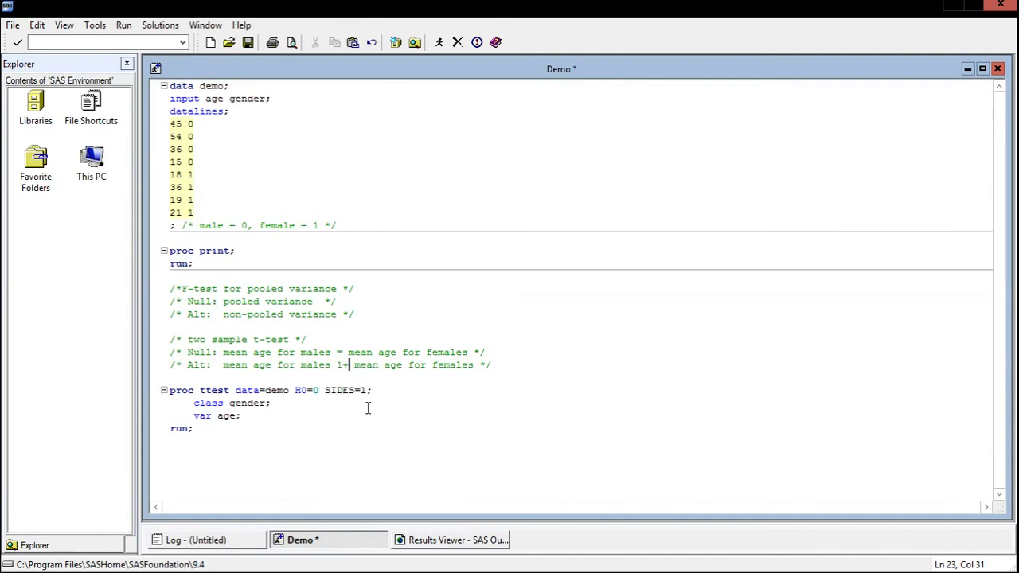
pyautogui.write('=')
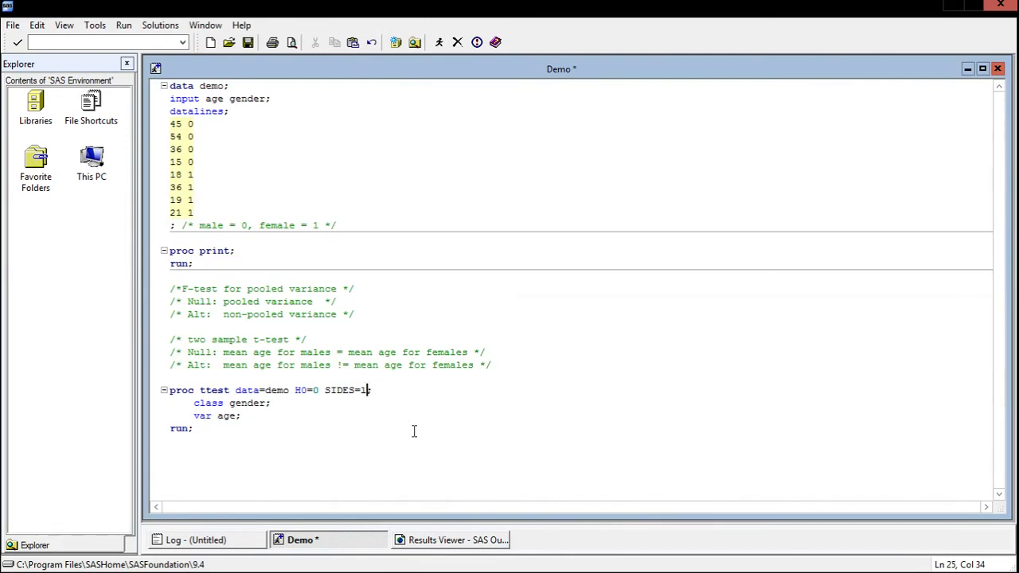
pyautogui.write('2;')
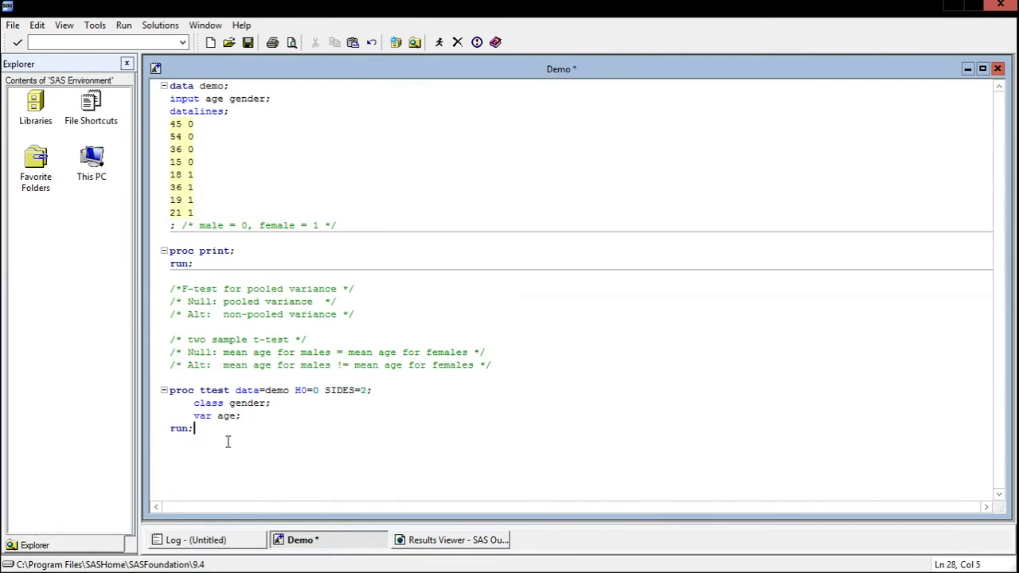
pyautogui.moveTo(205, 442)
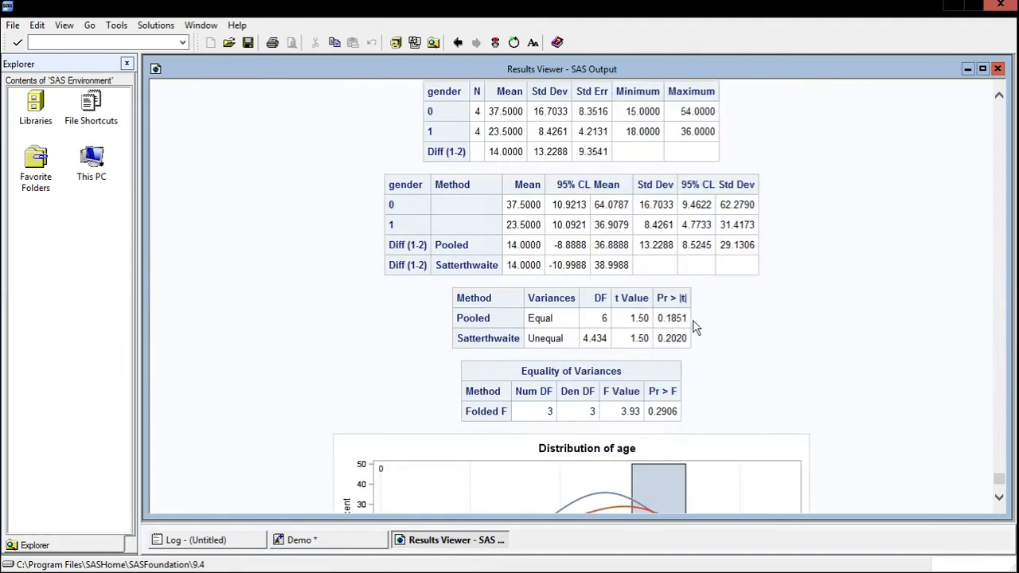
pyautogui.moveTo(677, 310)
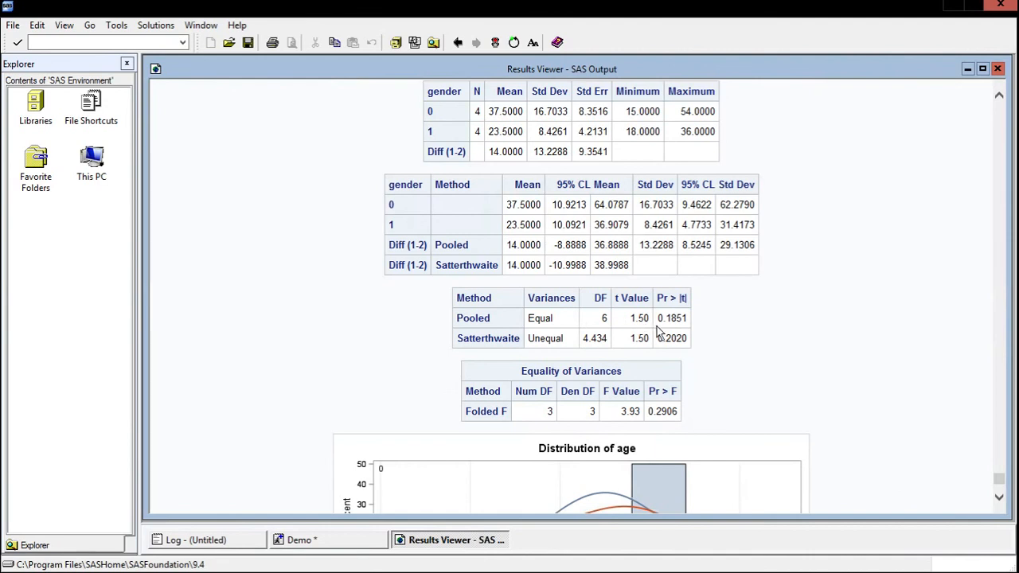
pyautogui.moveTo(677, 332)
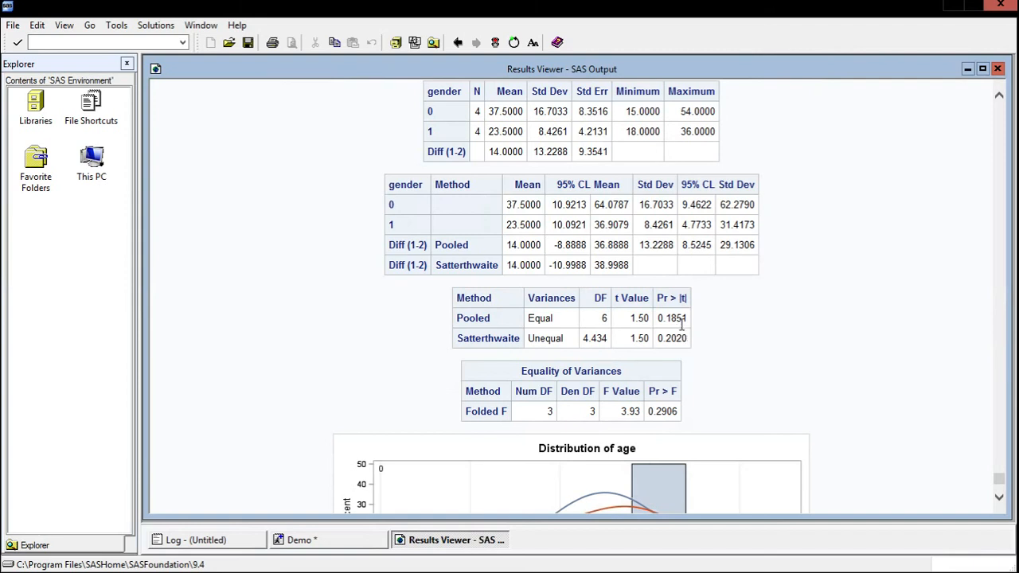
pyautogui.moveTo(703, 324)
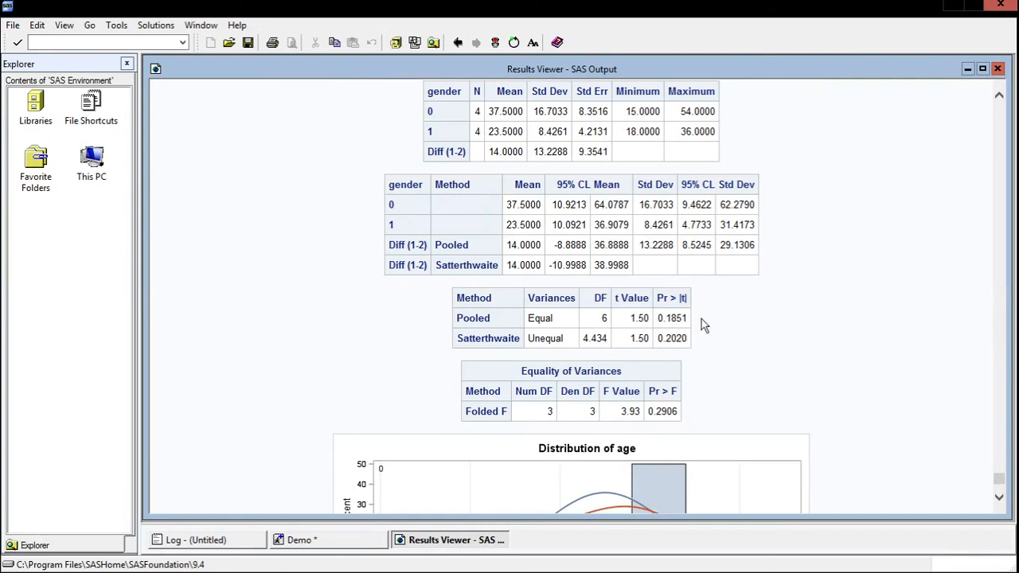